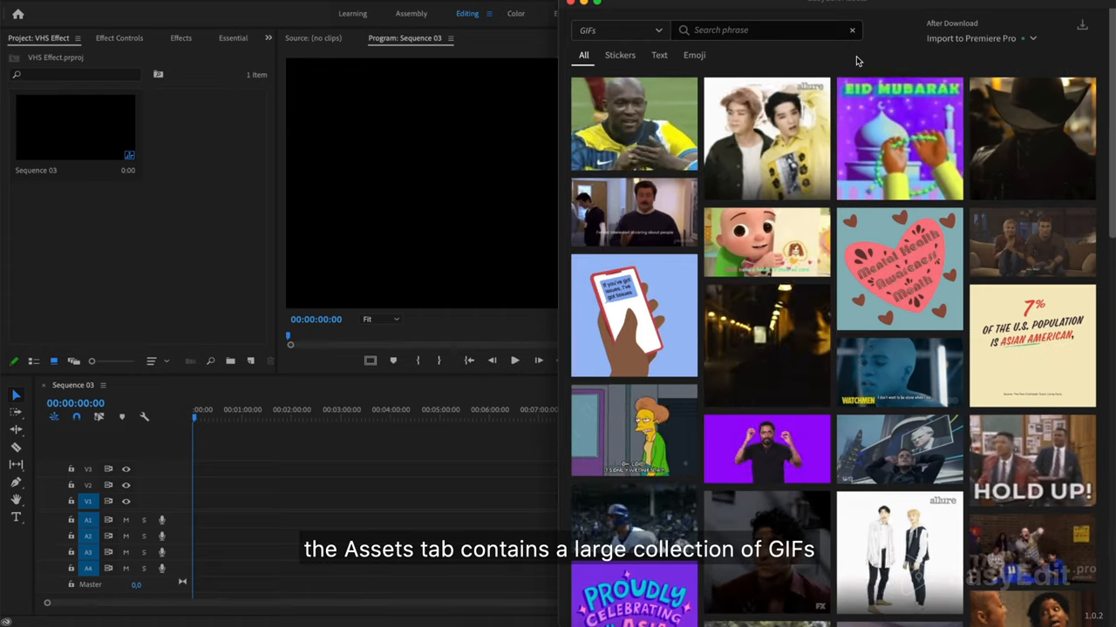
# Step: Switch the asset type through Images to Videos and search for 'party' stock clips
pyautogui.click(619, 30)
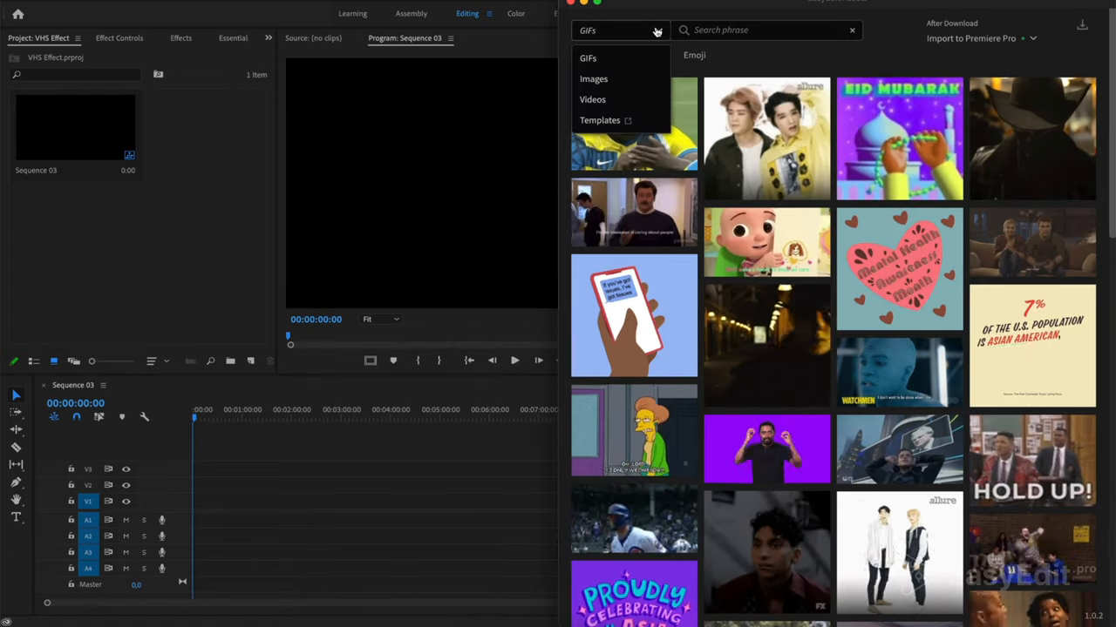
pyautogui.click(592, 78)
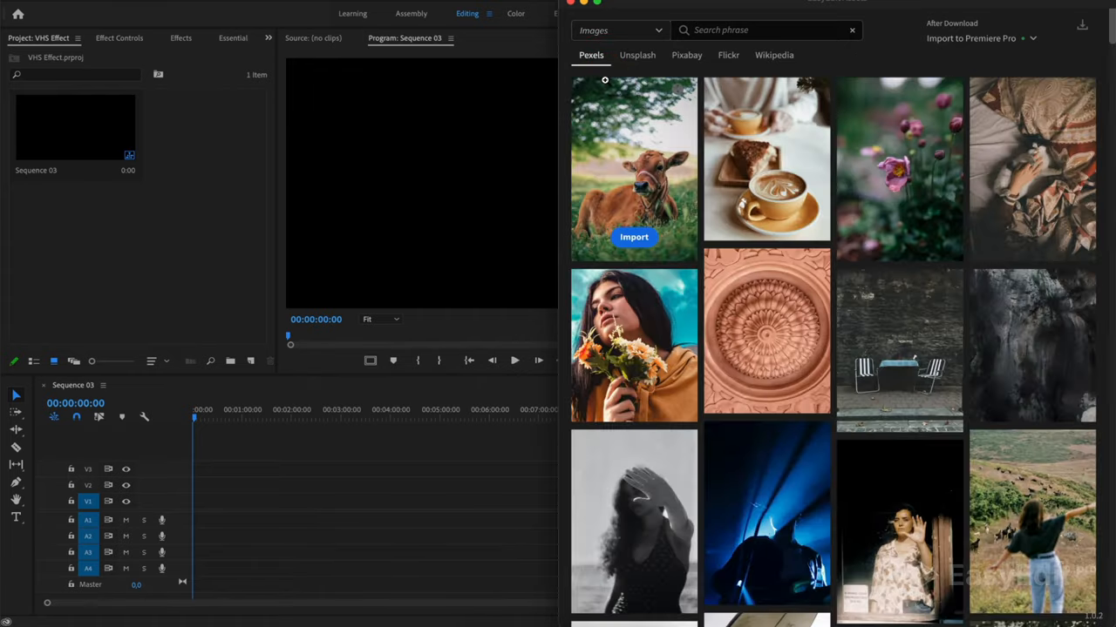
pyautogui.moveTo(756, 54)
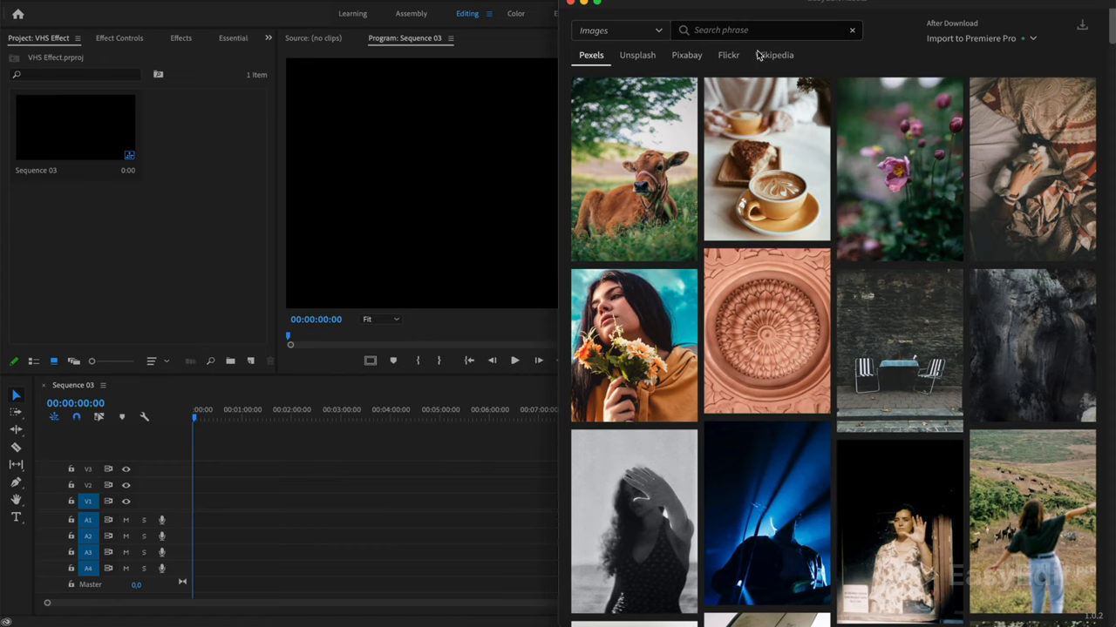
pyautogui.click(619, 30)
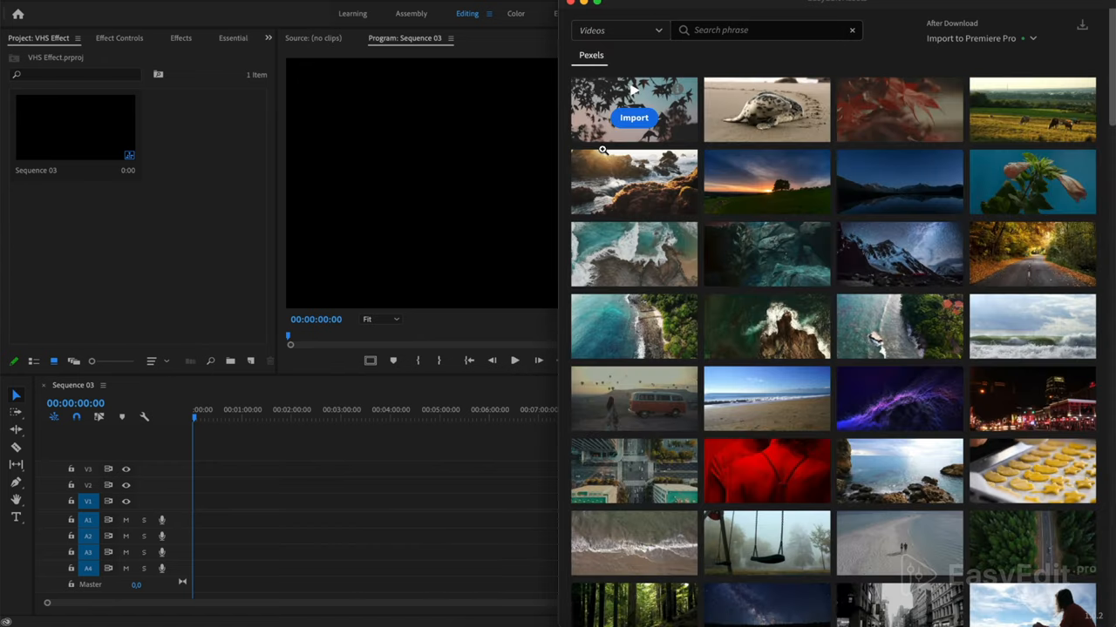
pyautogui.scroll(-3)
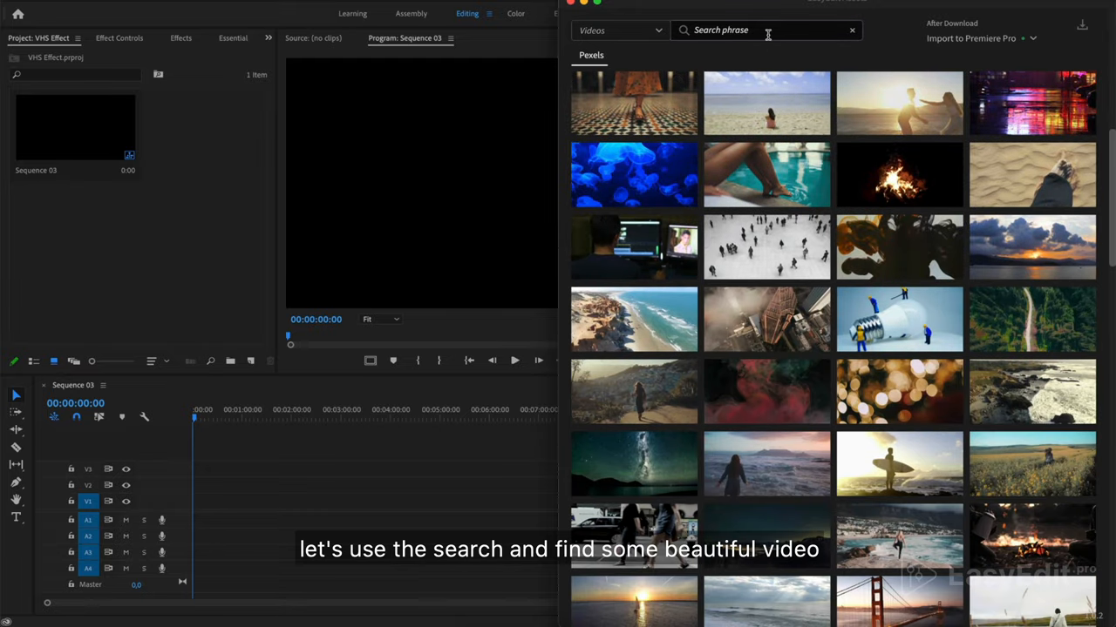
pyautogui.write('party')
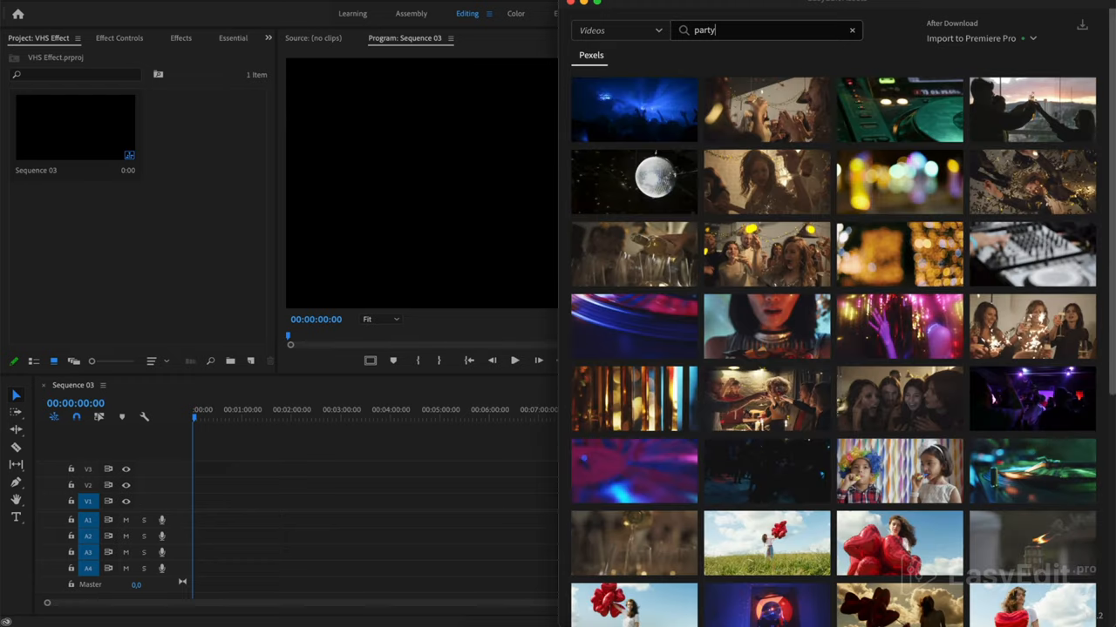
pyautogui.moveTo(767, 181)
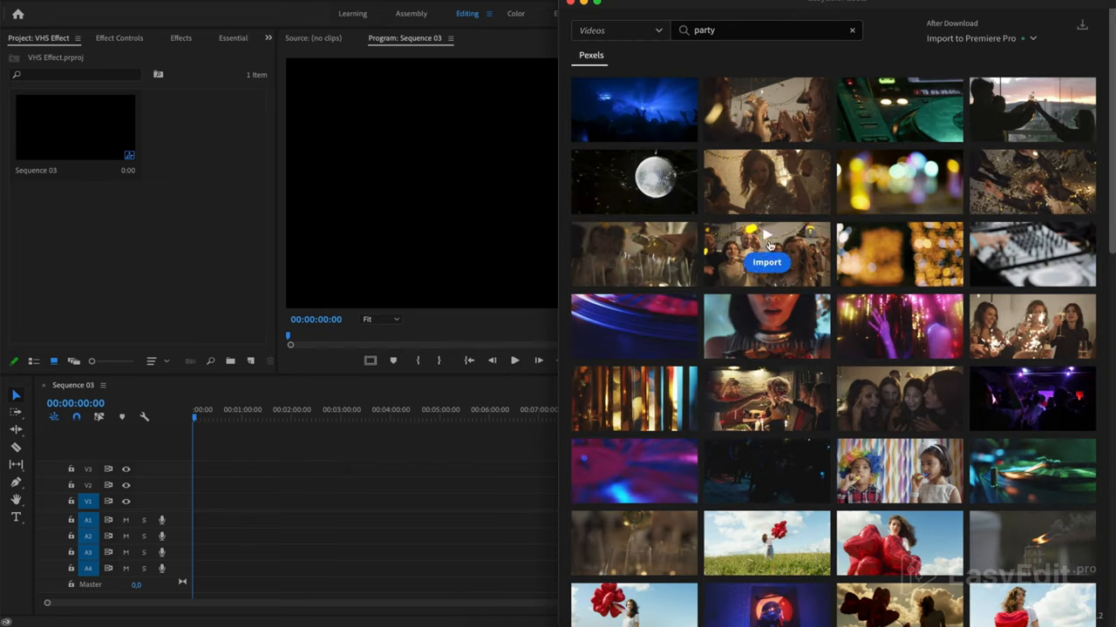
# Step: Import the party dancing clip and stack three copies on V1, V2 and V3
pyautogui.click(767, 262)
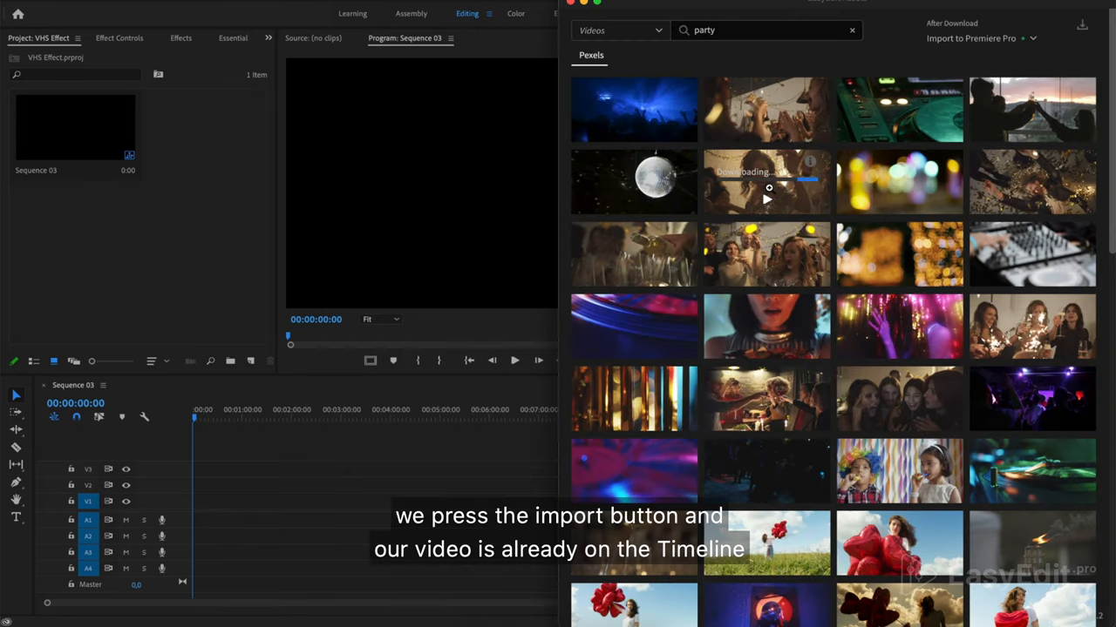
pyautogui.click(767, 190)
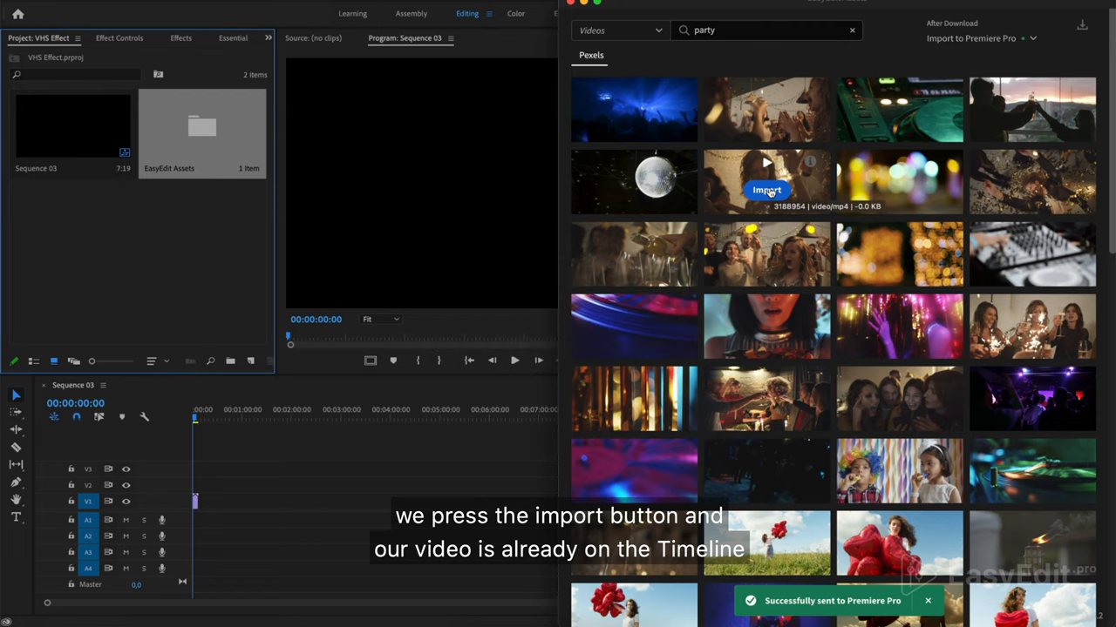
pyautogui.click(767, 190)
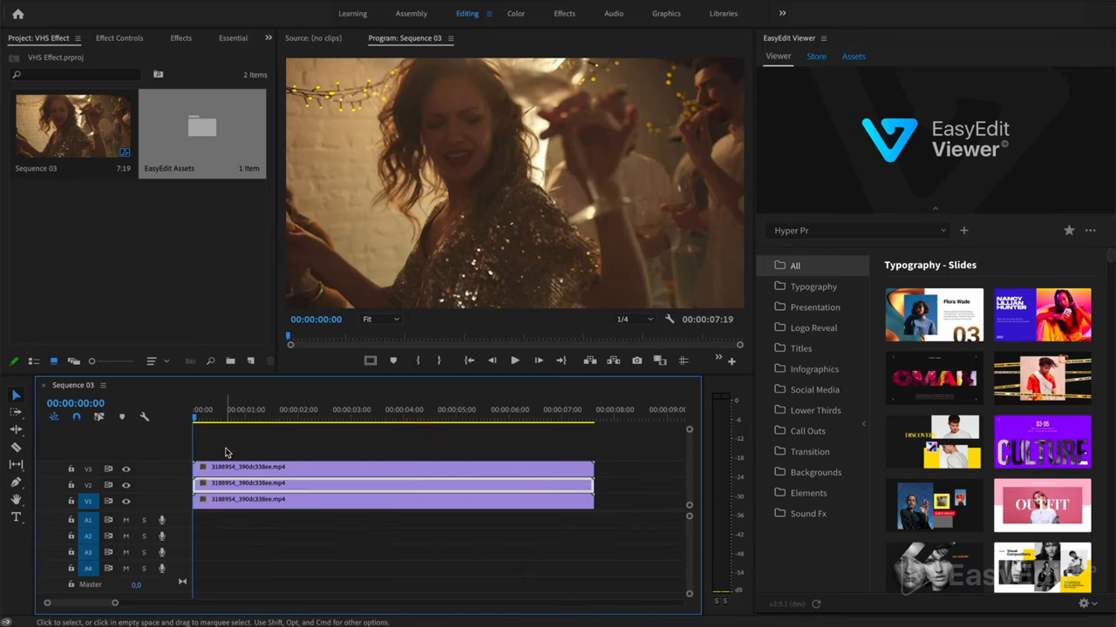
# Step: Search 'rgb' in Effects and apply Color Balance (RGB) to the stacked clips
pyautogui.click(181, 38)
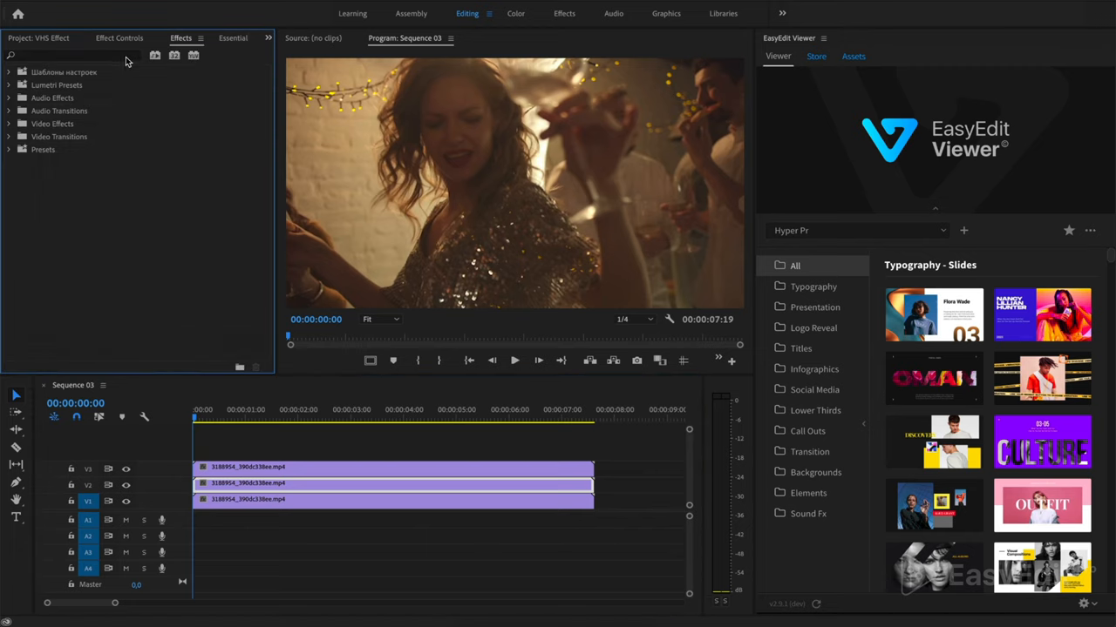
pyautogui.write('rgb')
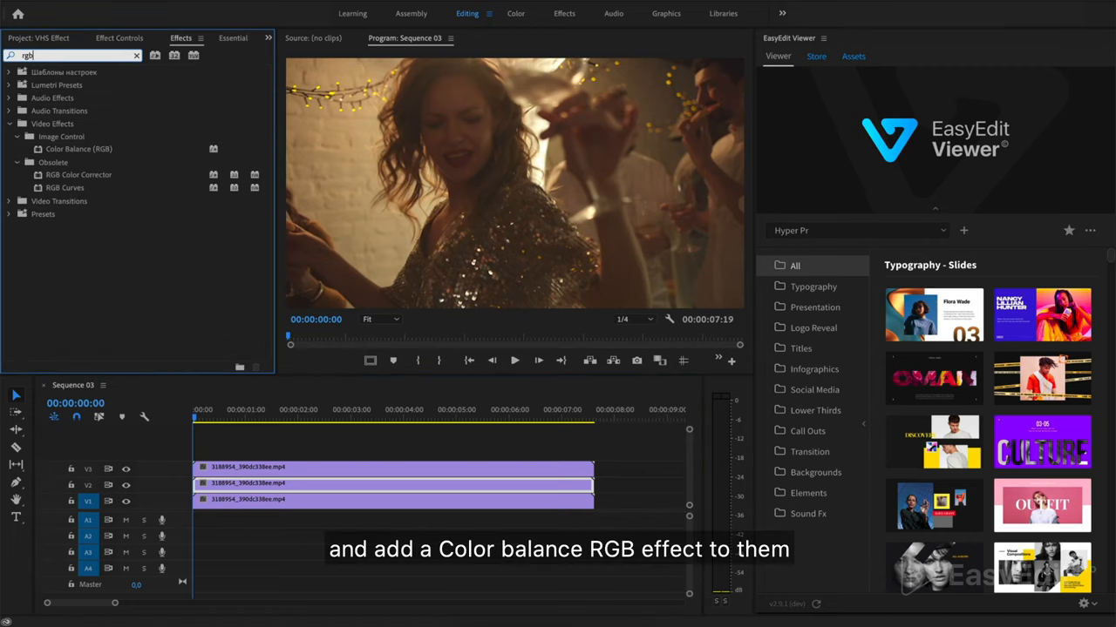
pyautogui.click(79, 148)
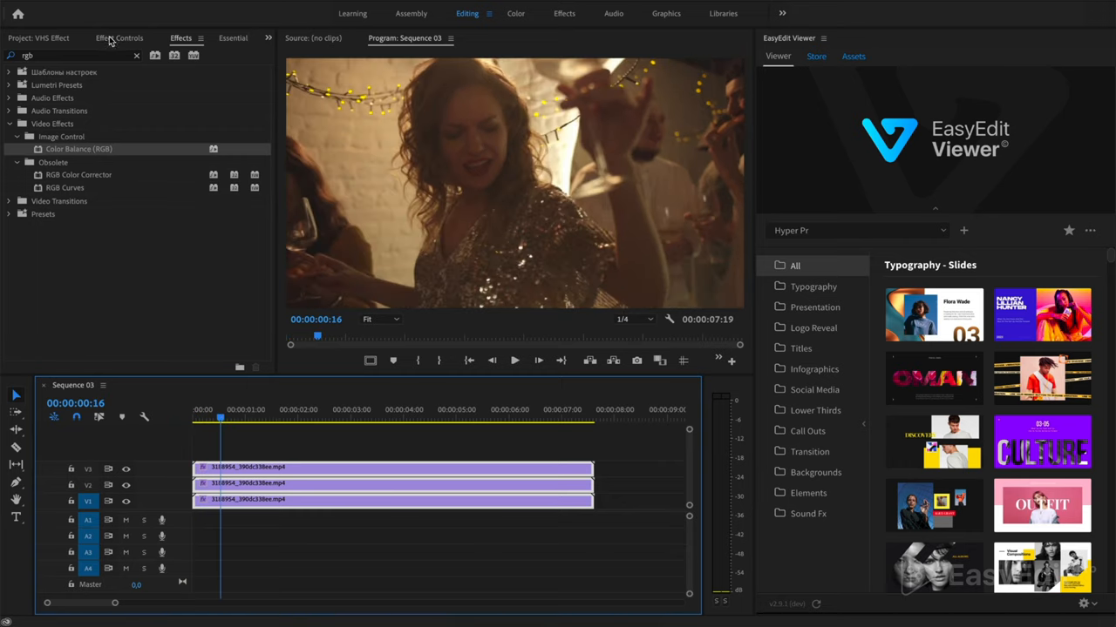
# Step: Set the top clip to Screen blending with Green and Blue at 0 for a pure red layer
pyautogui.click(237, 446)
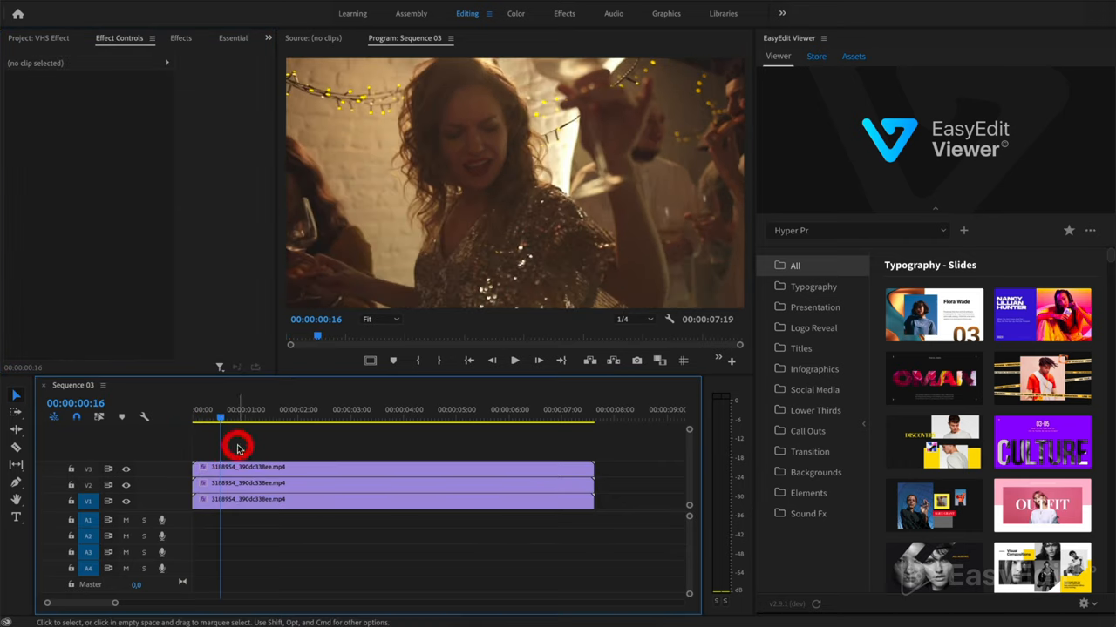
pyautogui.click(237, 449)
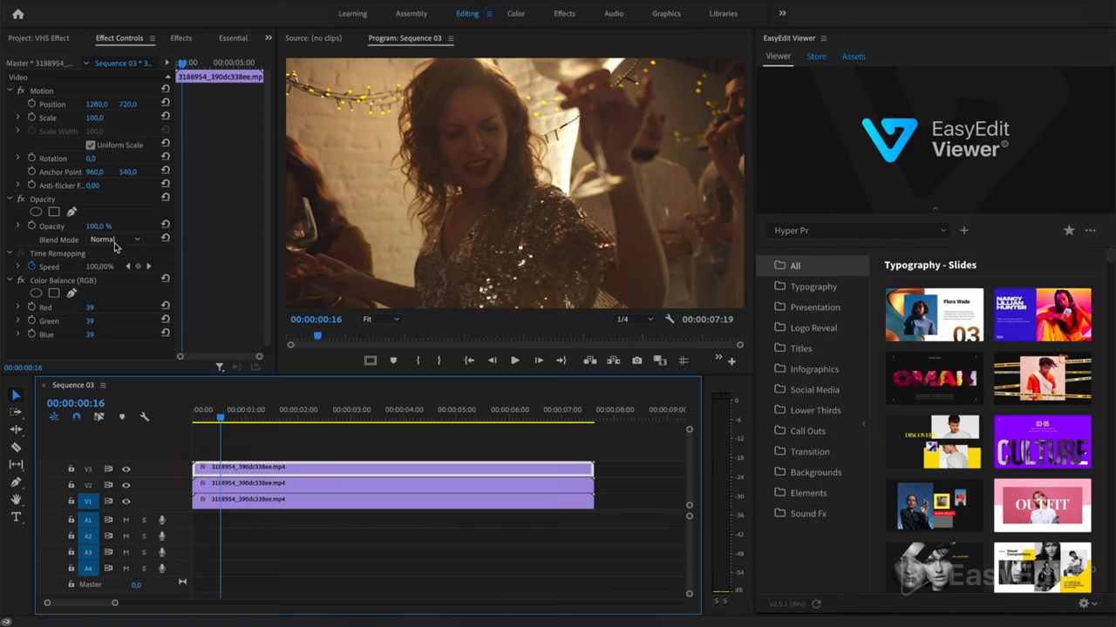
pyautogui.click(113, 238)
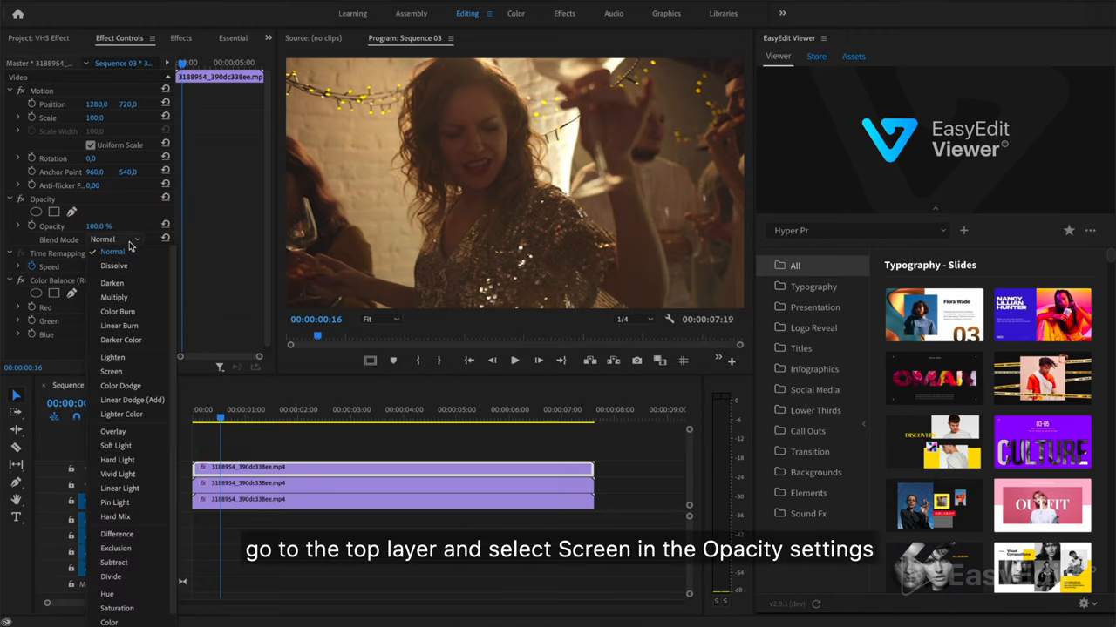
pyautogui.moveTo(111, 371)
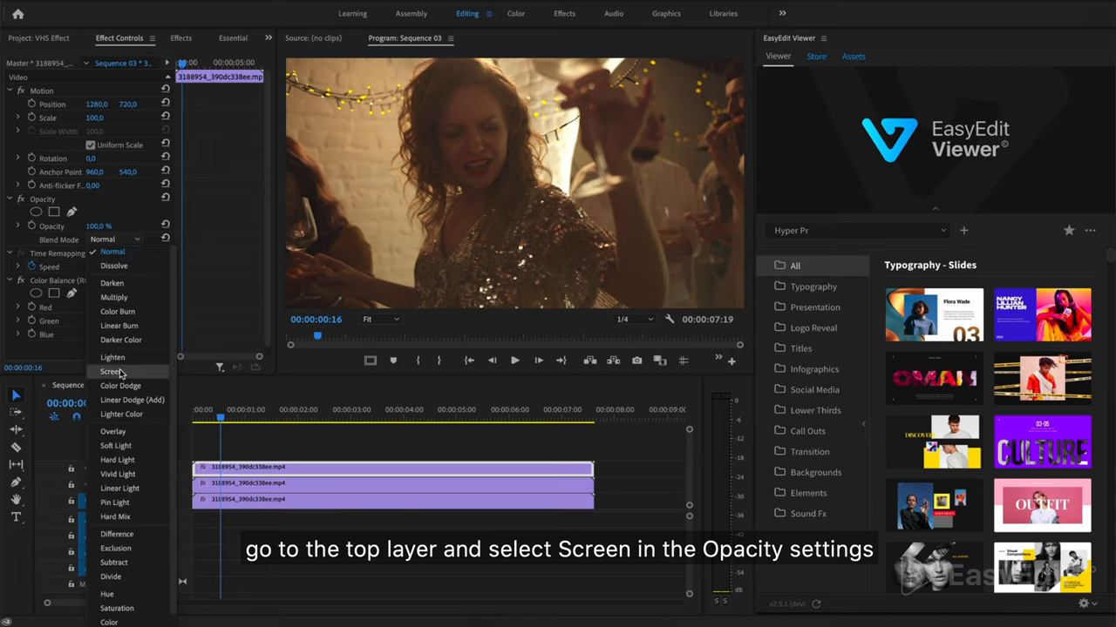
pyautogui.click(111, 373)
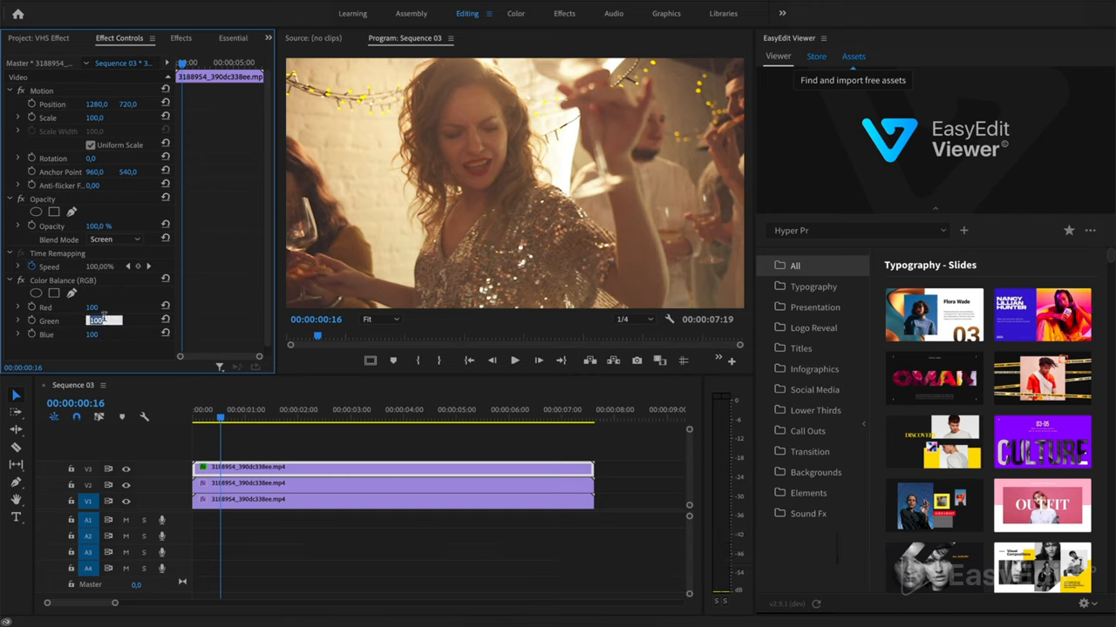
pyautogui.write('0')
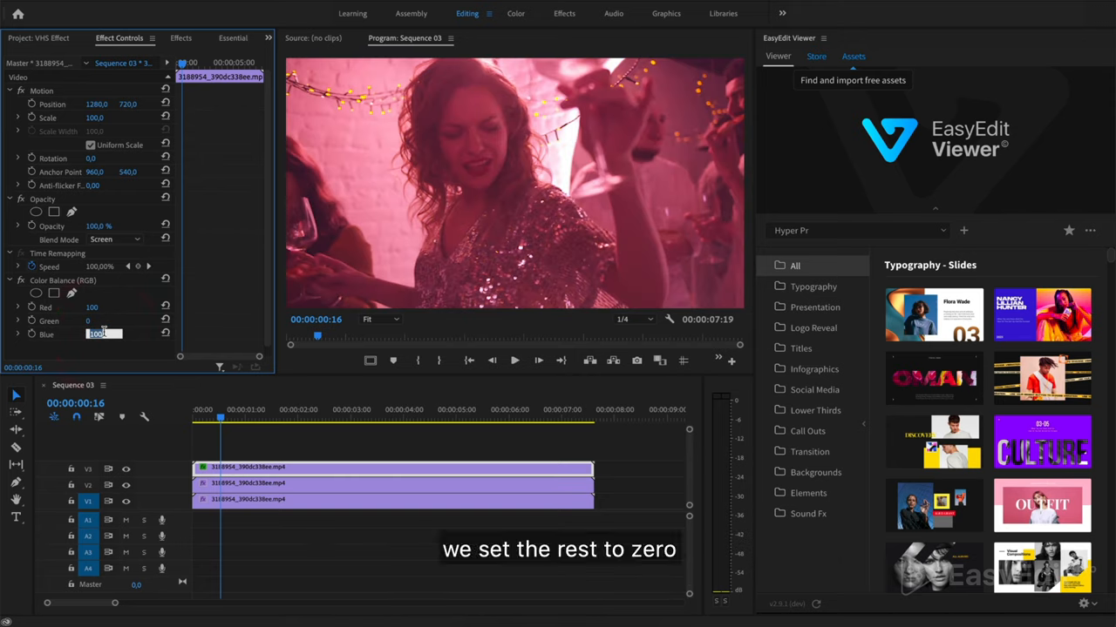
pyautogui.write('0')
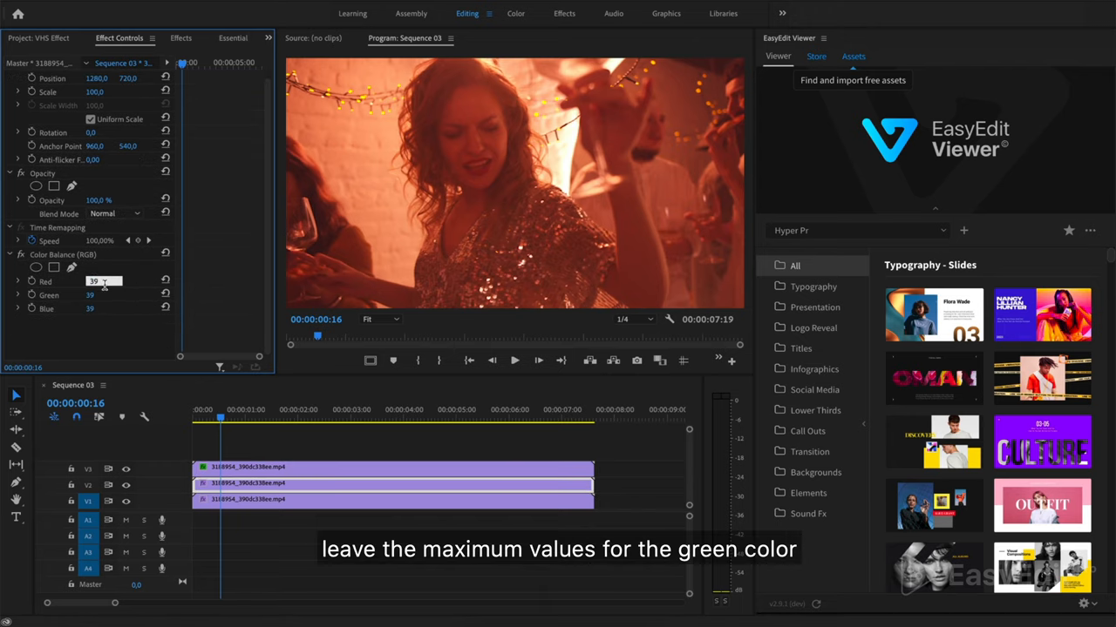
pyautogui.write('0')
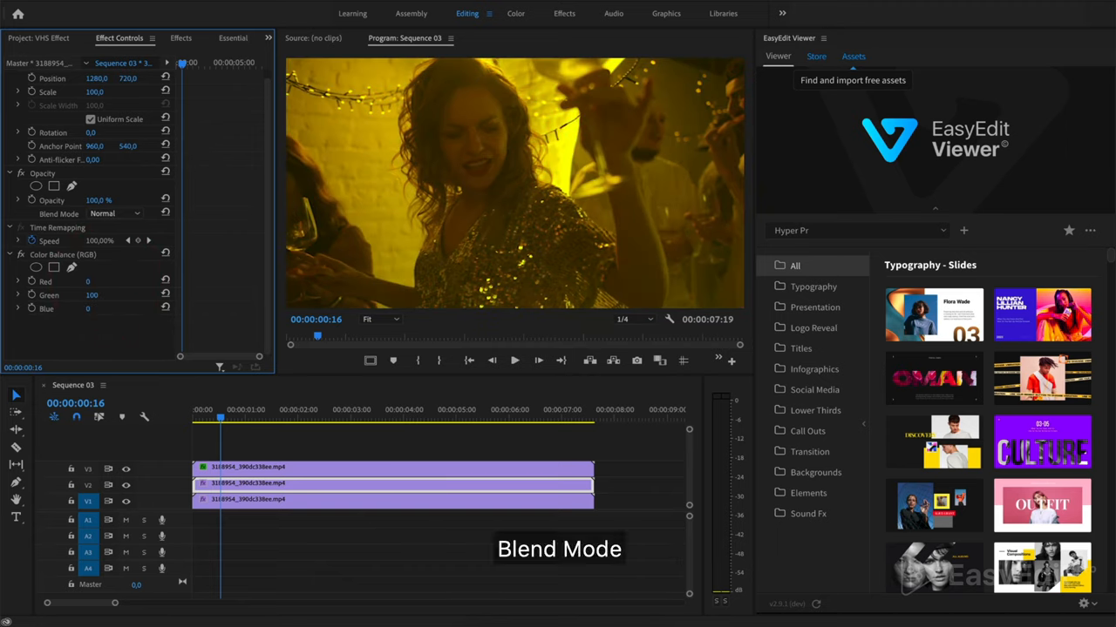
# Step: Set the middle clip to Screen blending as the green layer
pyautogui.click(113, 213)
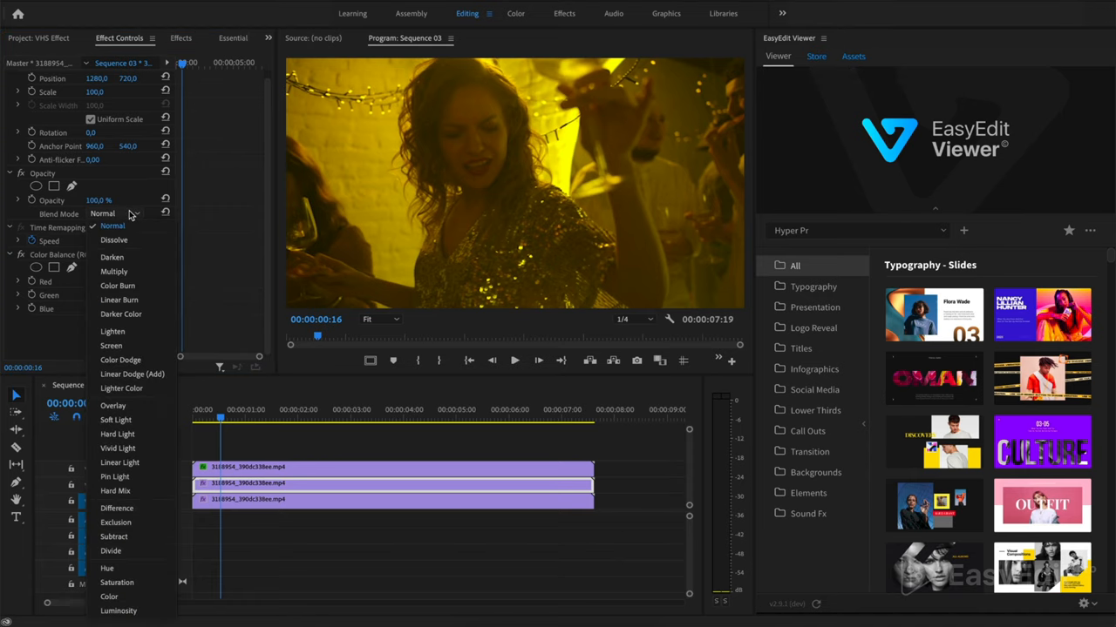
pyautogui.click(111, 345)
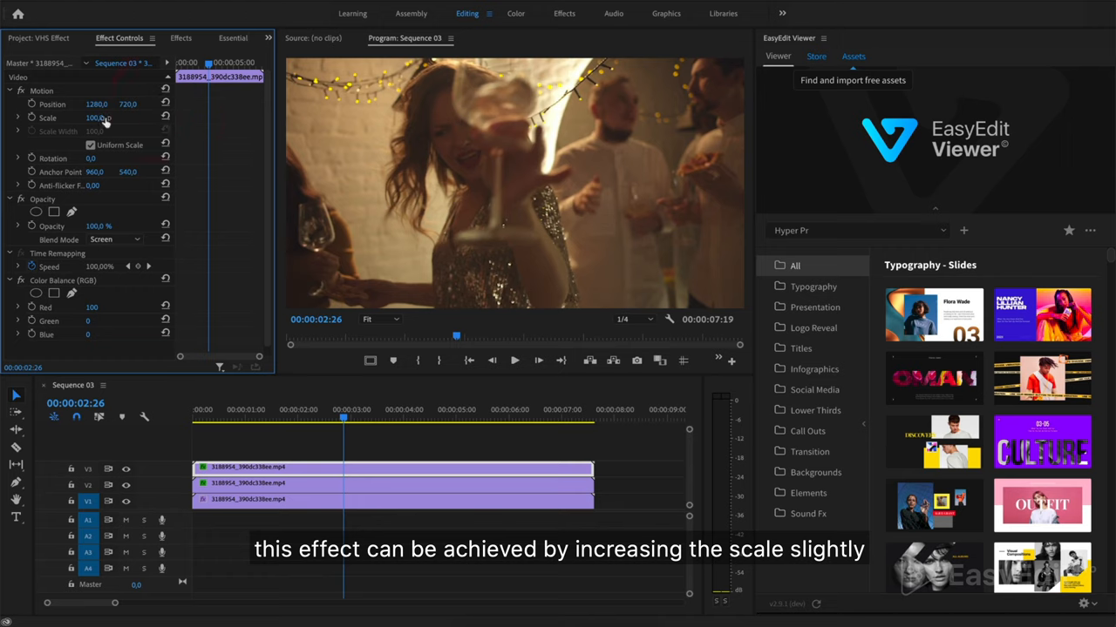
# Step: Scale the top clip to 102 and shift another layer's Position to separate the colour channels
pyautogui.write('102')
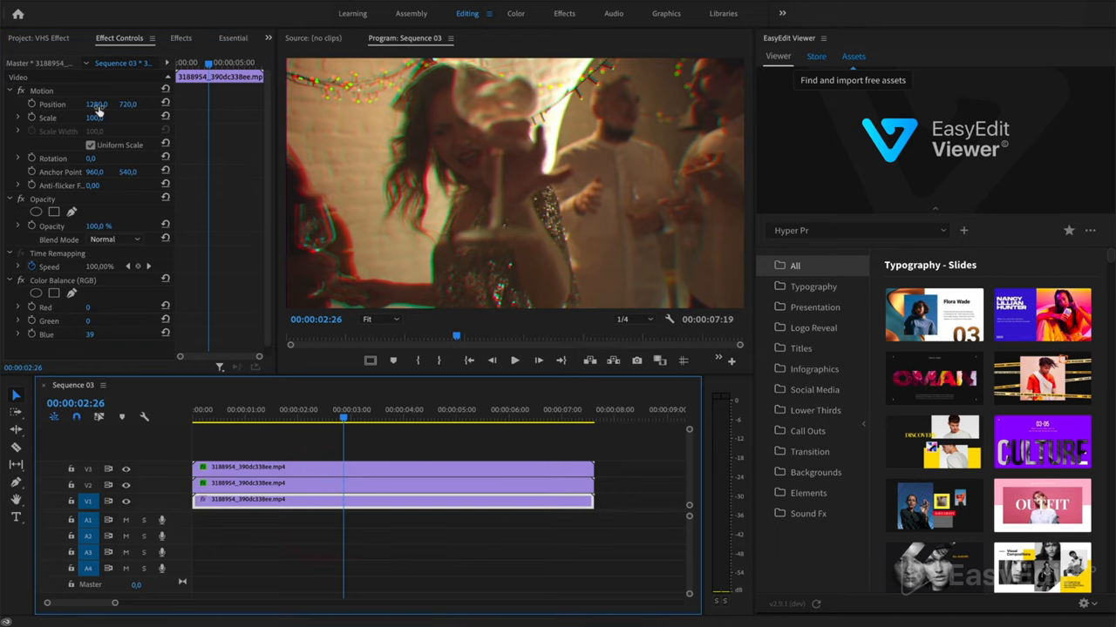
pyautogui.moveTo(97, 105); pyautogui.dragTo(87, 105)
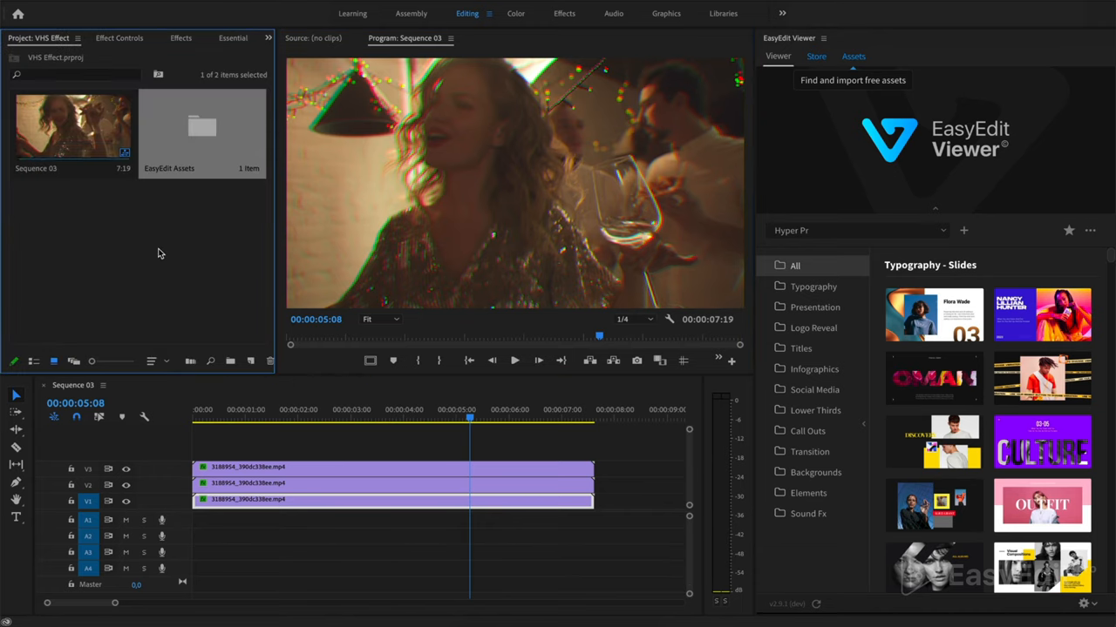
# Step: Create an adjustment layer via New Item and stretch it on V4 across the full clip length
pyautogui.rightClick(160, 253)
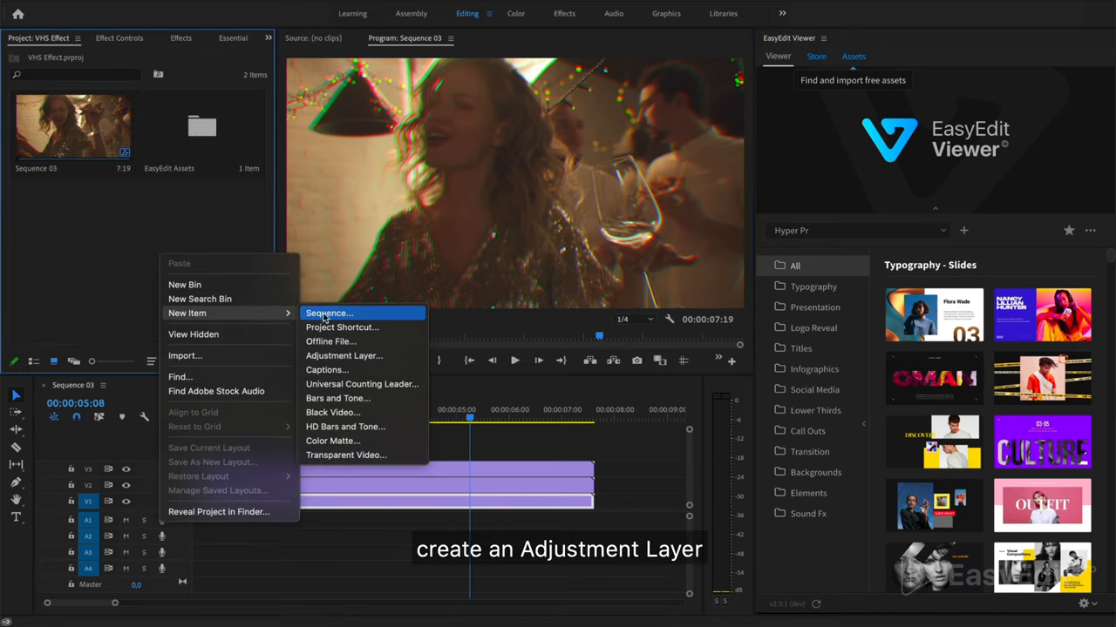
pyautogui.click(343, 355)
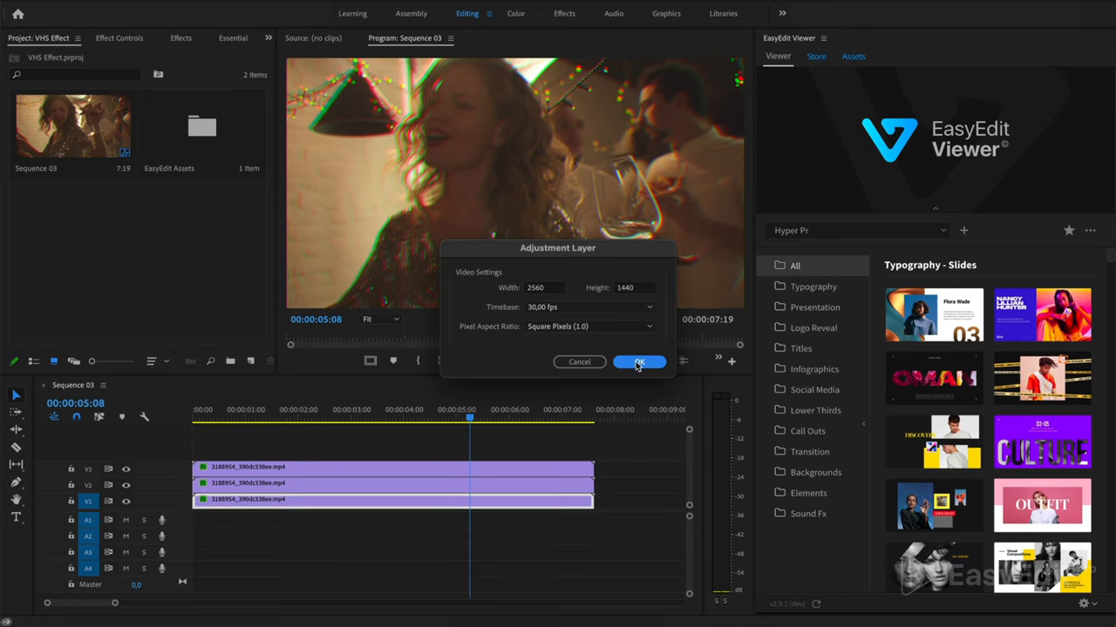
pyautogui.click(638, 361)
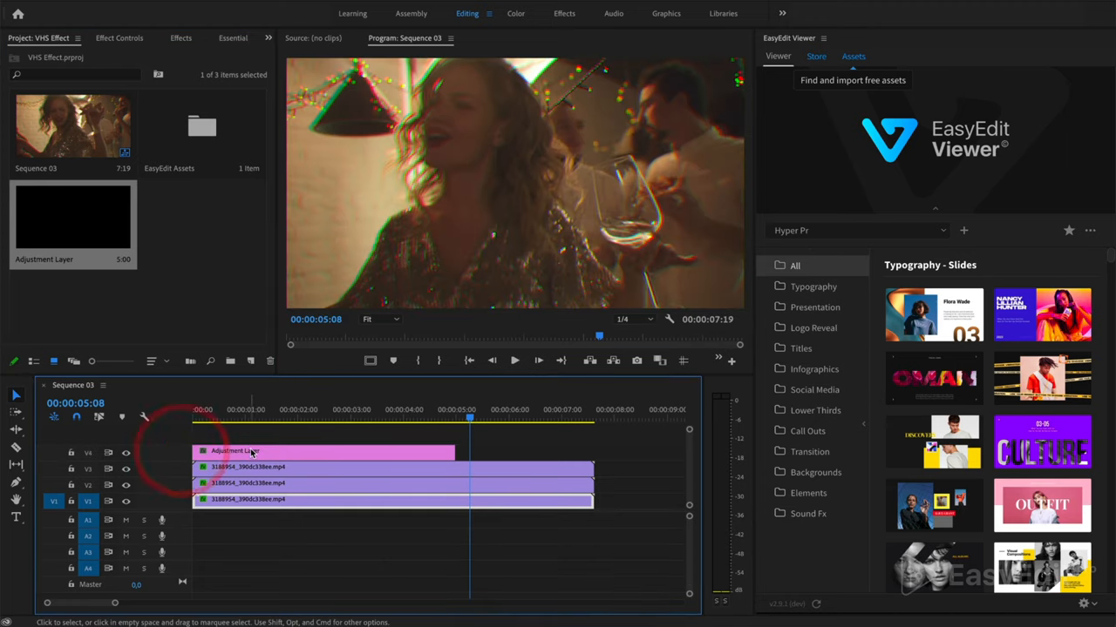
pyautogui.moveTo(453, 452); pyautogui.dragTo(509, 452)
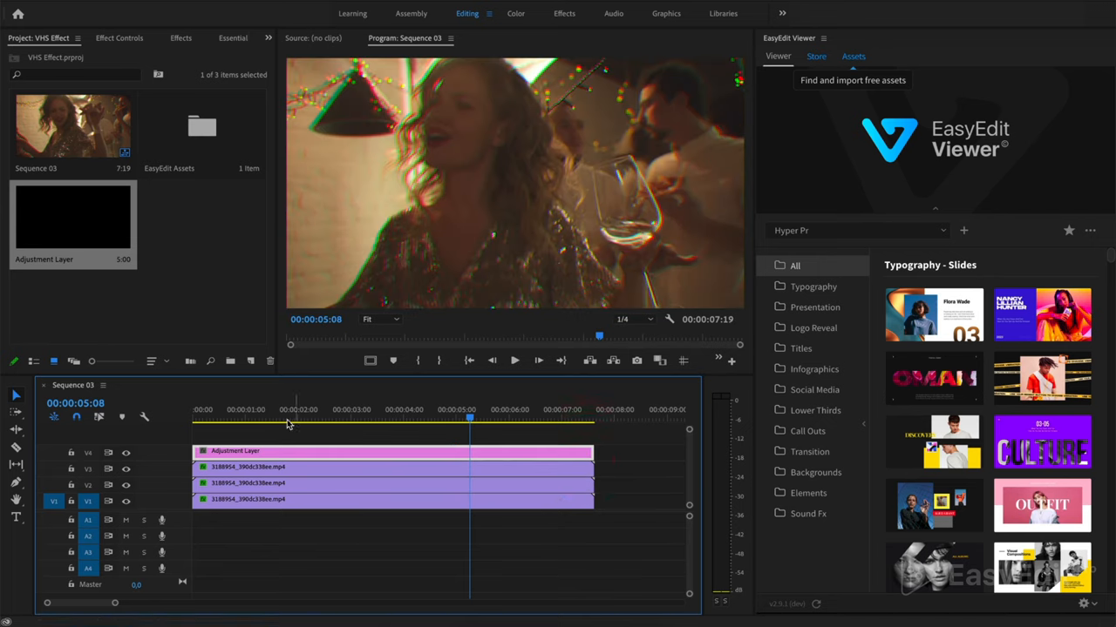
# Step: Apply Noise to the adjustment layer at about 11% and preview the grain
pyautogui.click(181, 39)
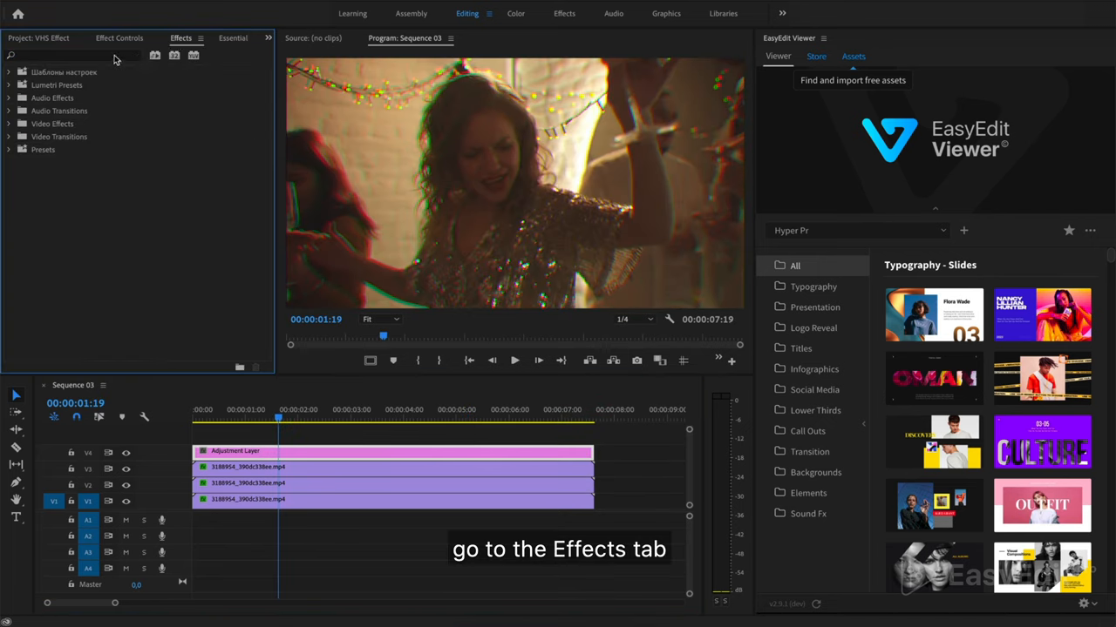
pyautogui.write('no')
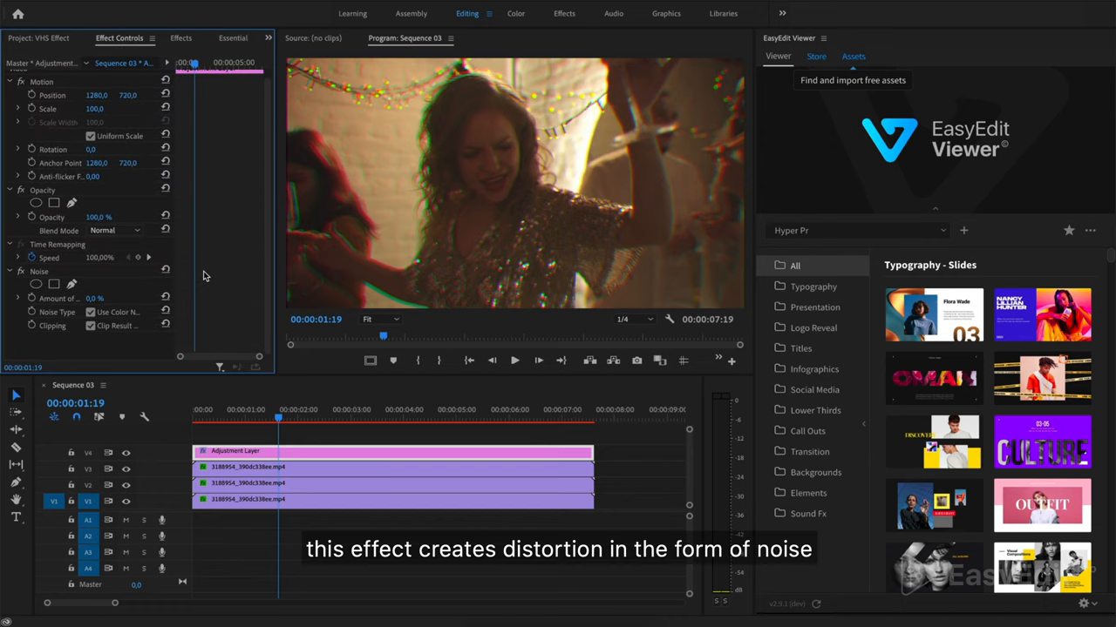
pyautogui.click(94, 299)
pyautogui.write('15')
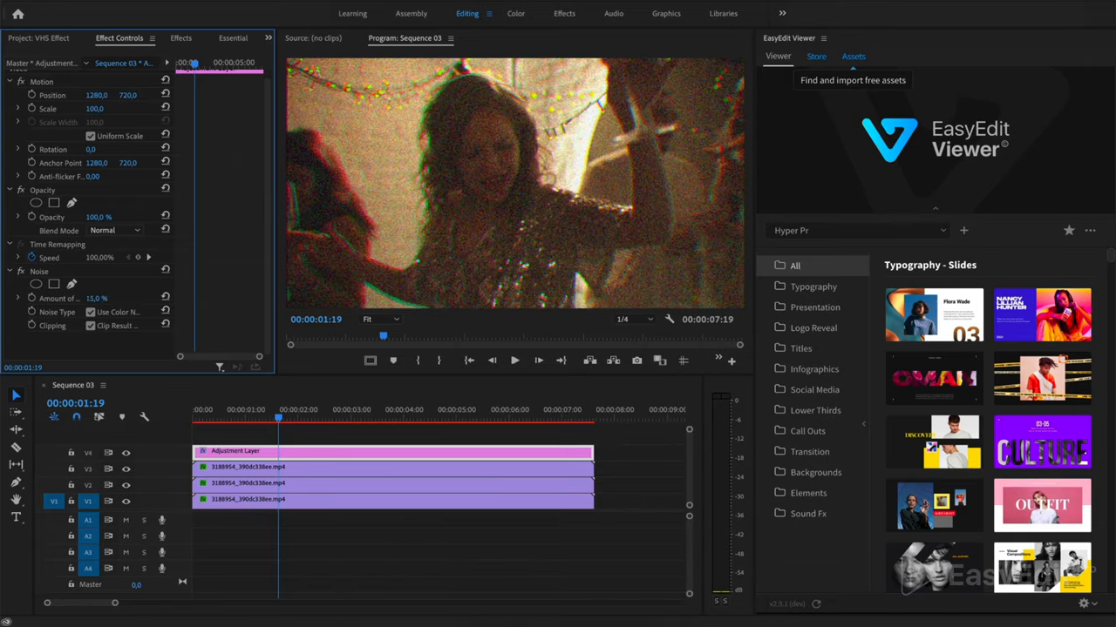
pyautogui.moveTo(279, 418); pyautogui.dragTo(261, 418)
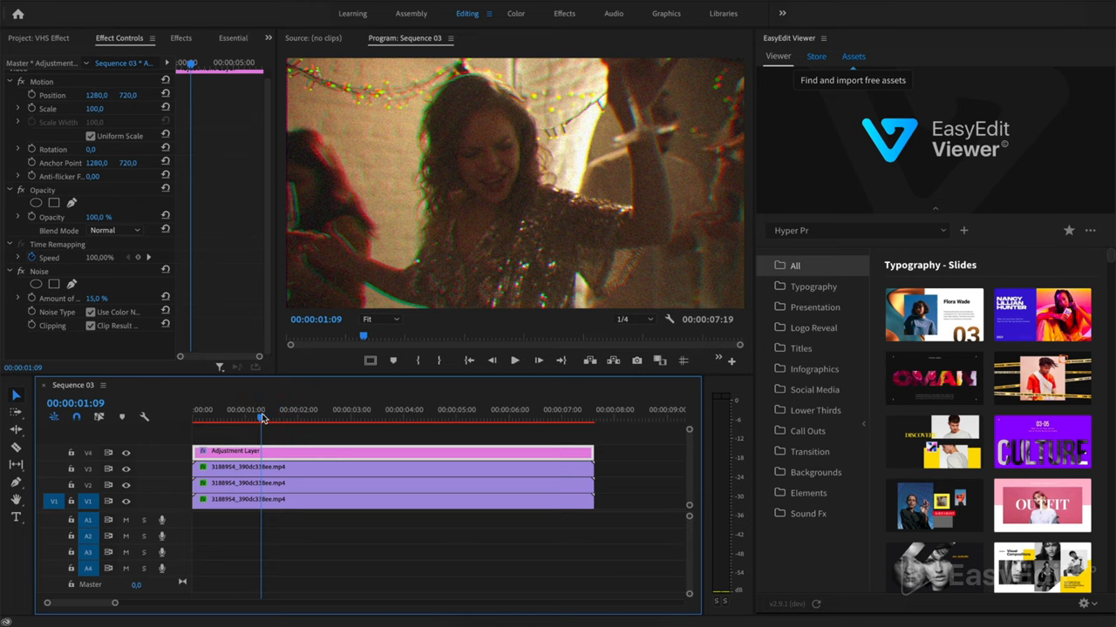
pyautogui.click(514, 359)
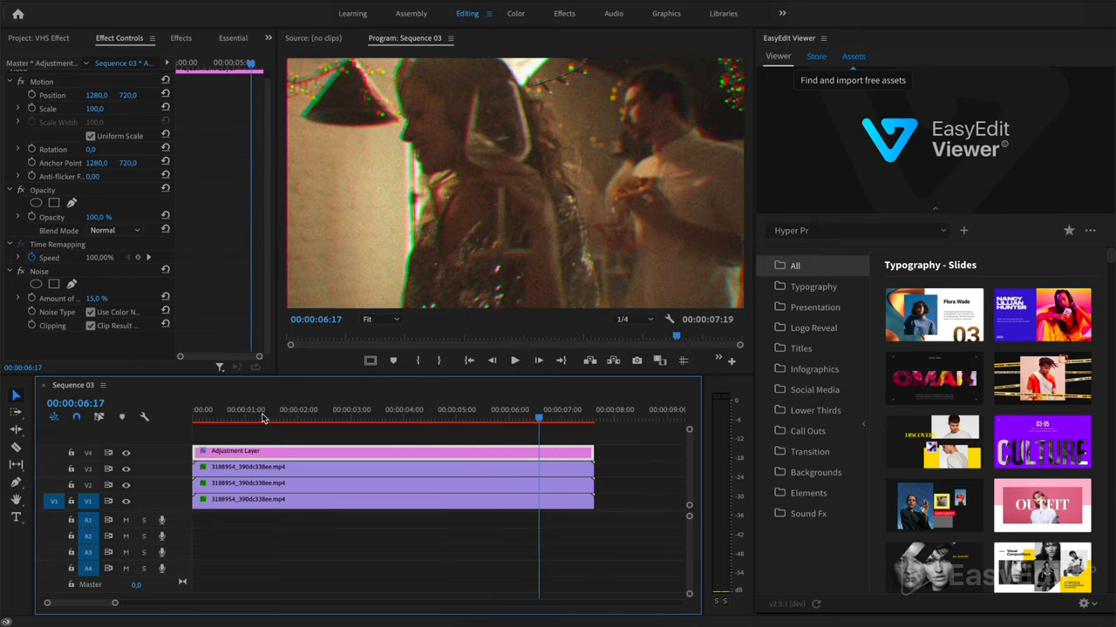
# Step: Apply Wave Warp with Square wave type, Direction 180 and All Edges pinning
pyautogui.click(181, 38)
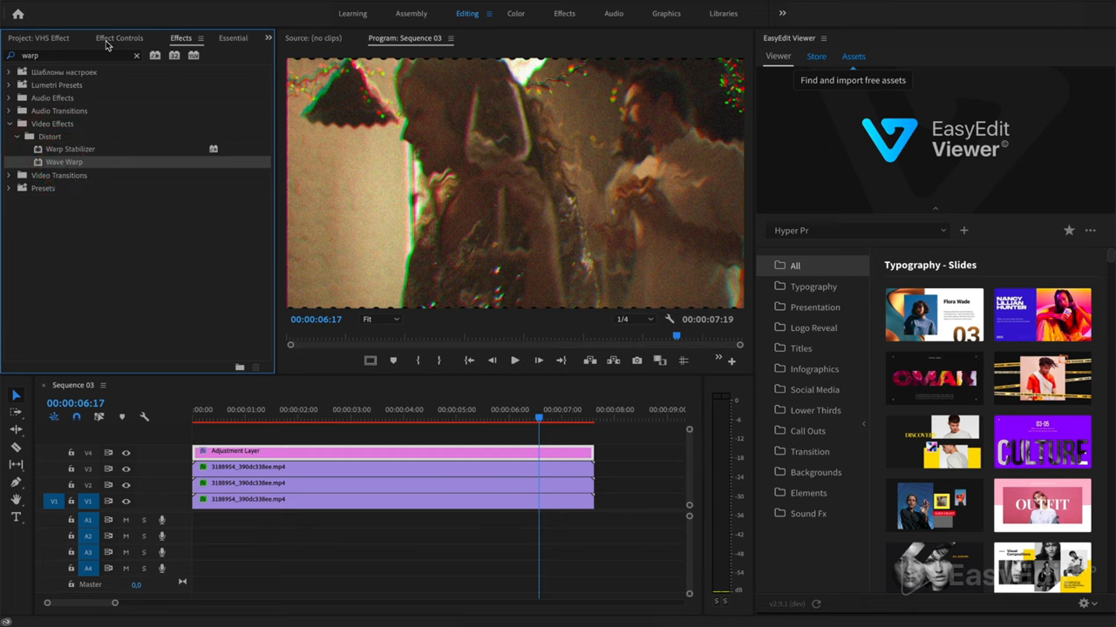
pyautogui.click(119, 38)
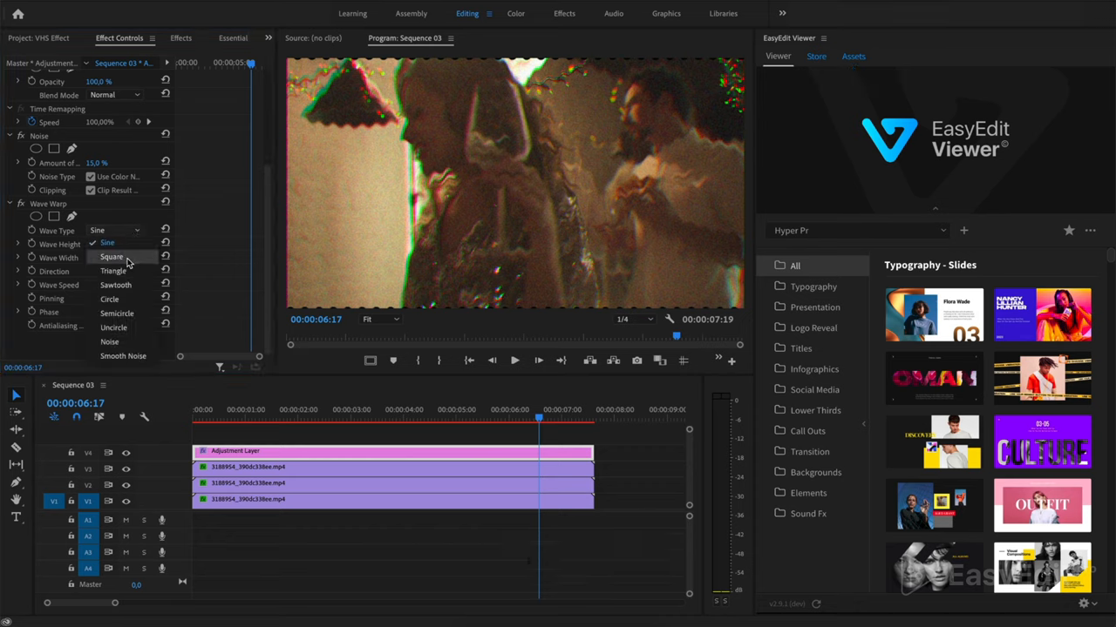
pyautogui.click(112, 256)
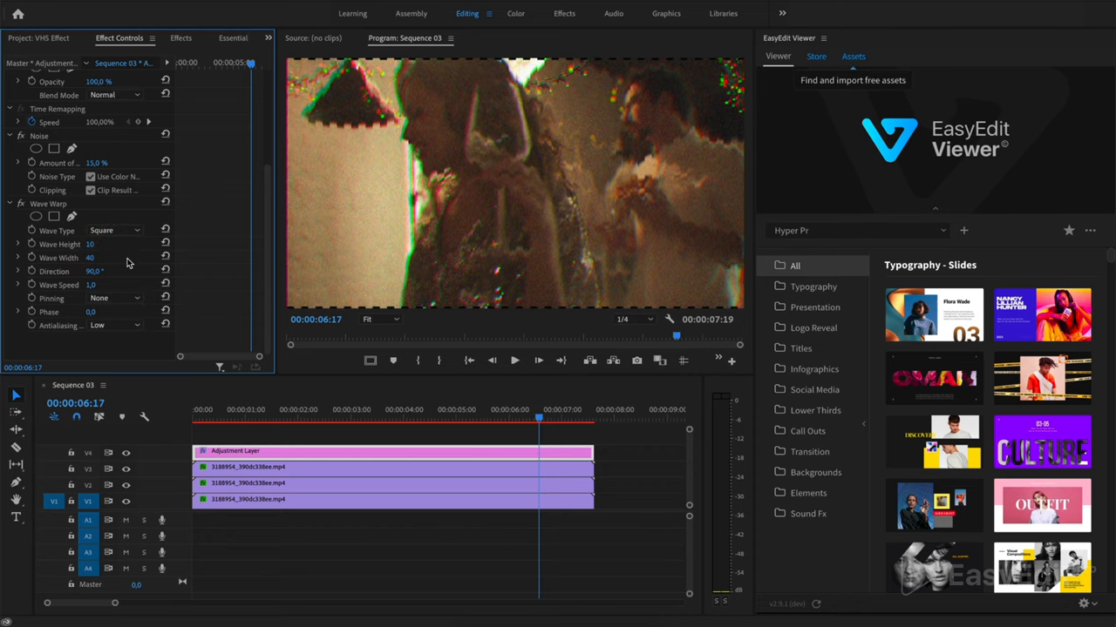
pyautogui.click(96, 272)
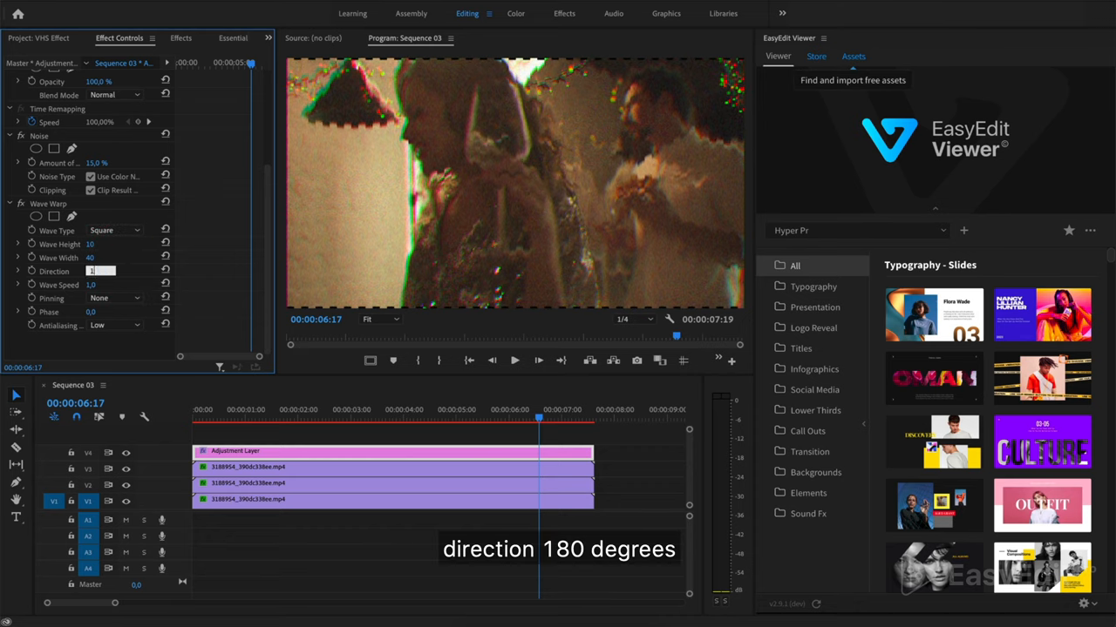
pyautogui.write('180,0 °')
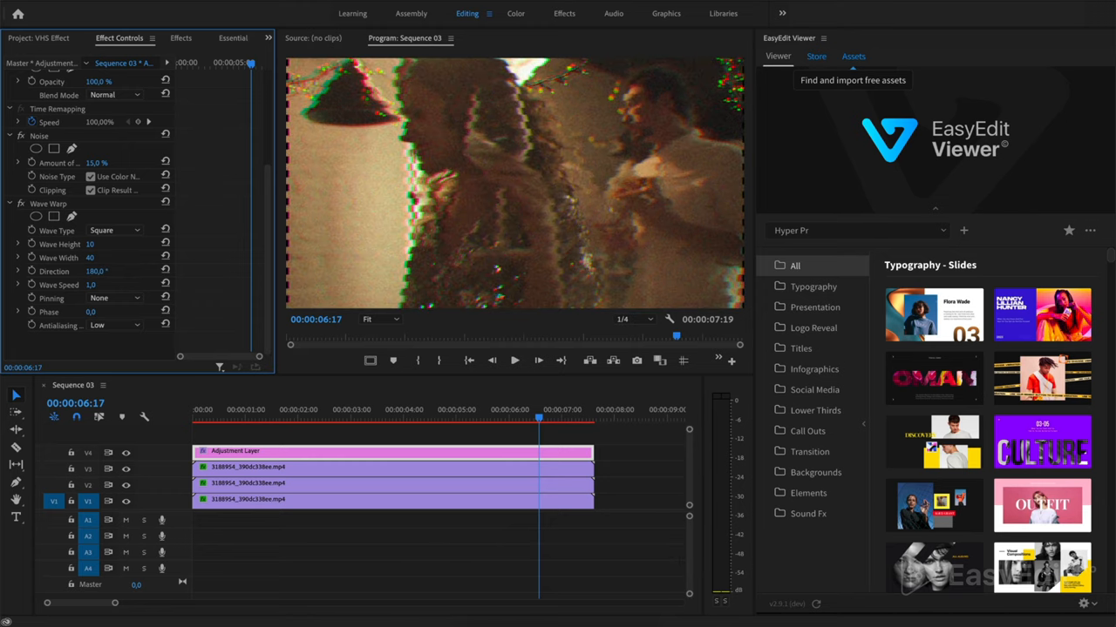
pyautogui.moveTo(149, 268)
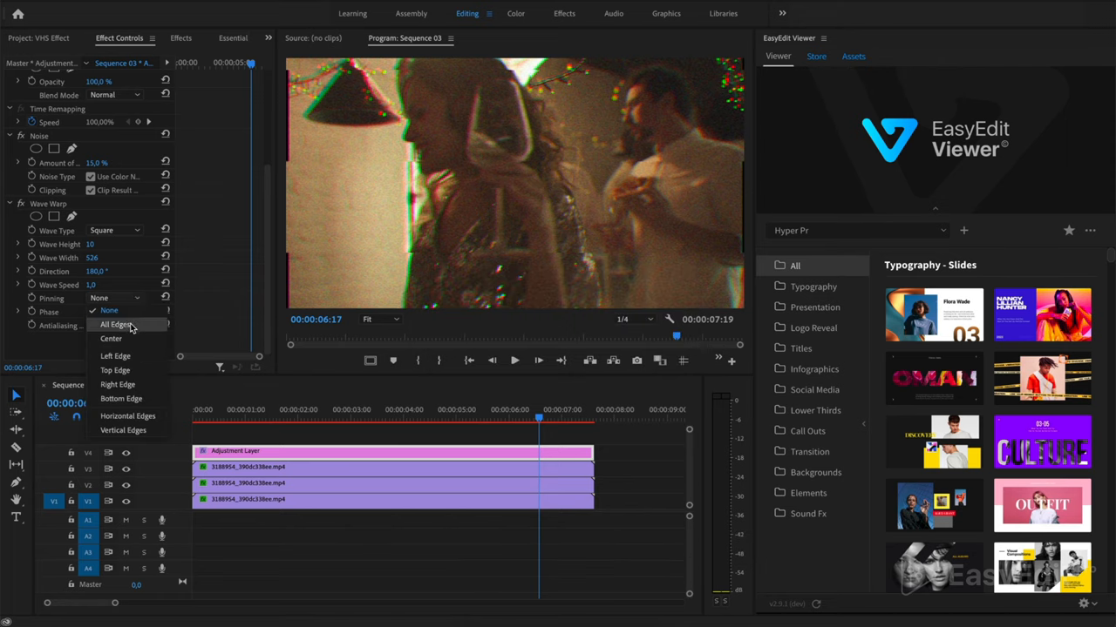
pyautogui.click(115, 324)
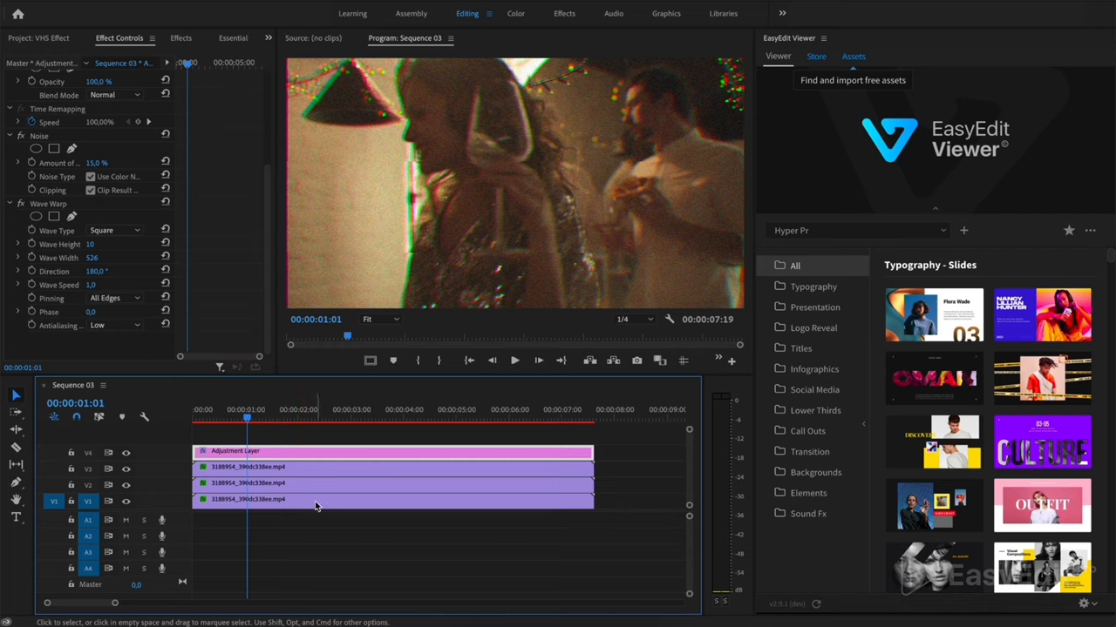
# Step: Lower the Wave Speed toward 0 and fine-tune the Wave Height while previewing the motion
pyautogui.click(514, 359)
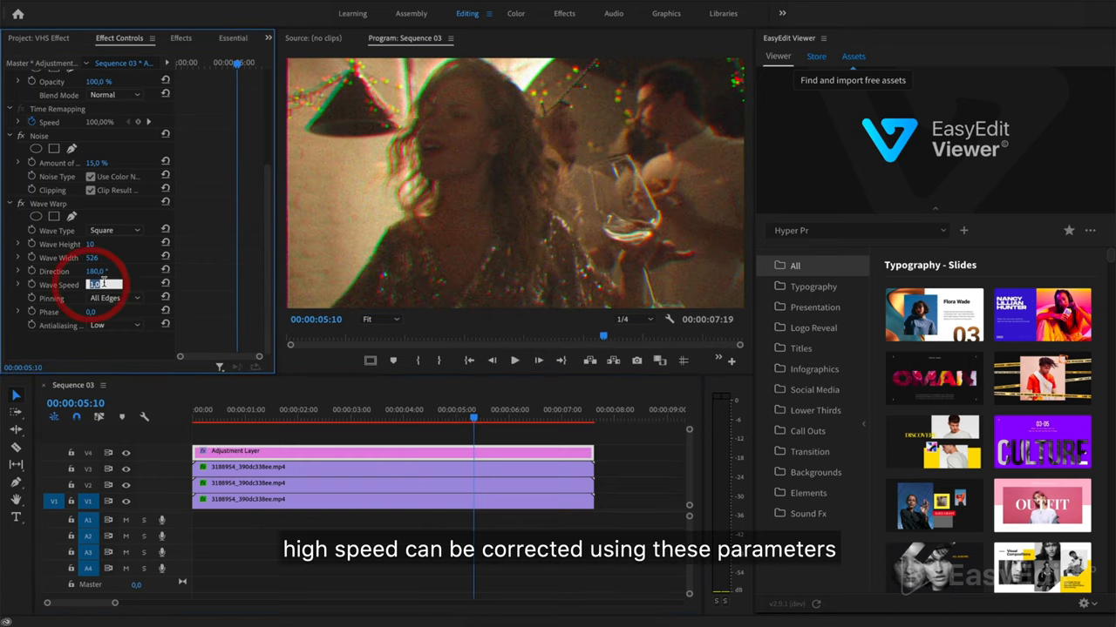
pyautogui.write('0,1')
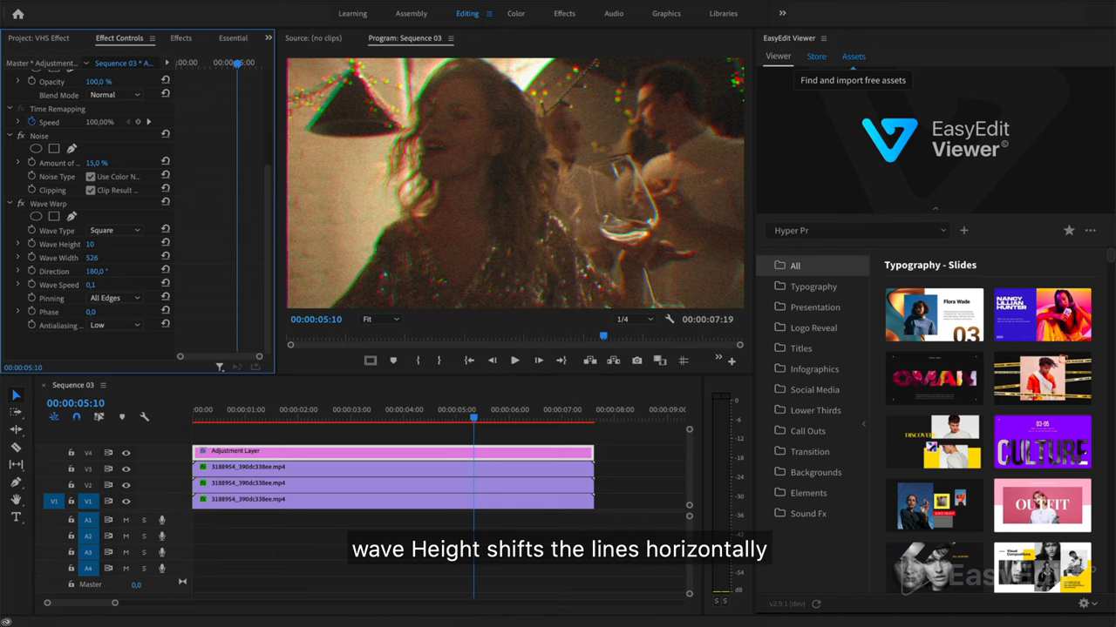
pyautogui.click(230, 418)
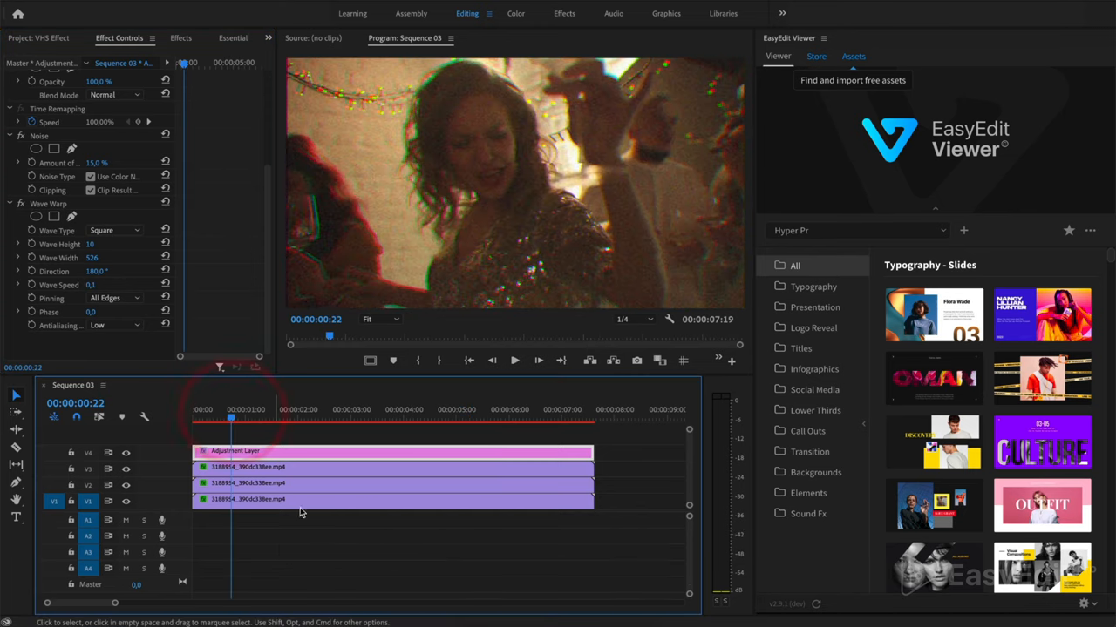
pyautogui.click(514, 359)
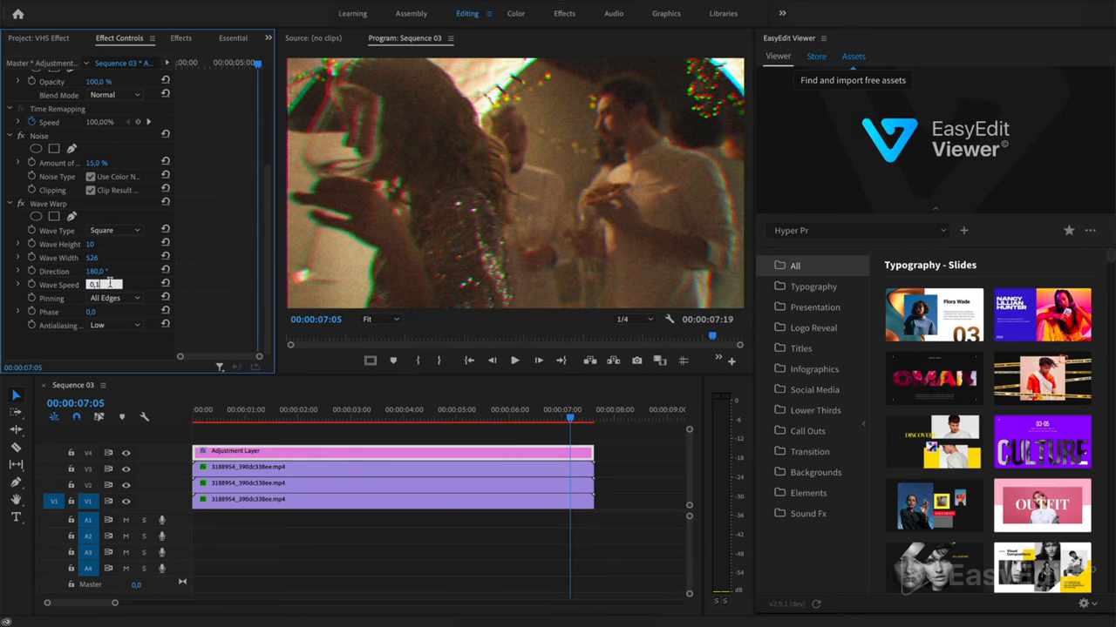
pyautogui.click(225, 409)
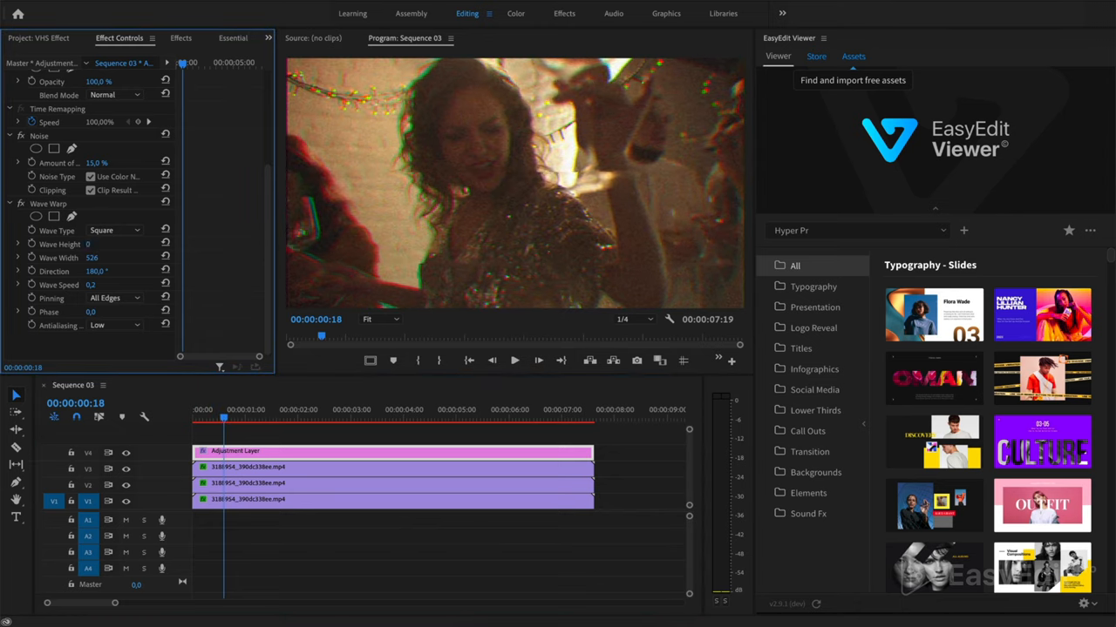
pyautogui.click(87, 244)
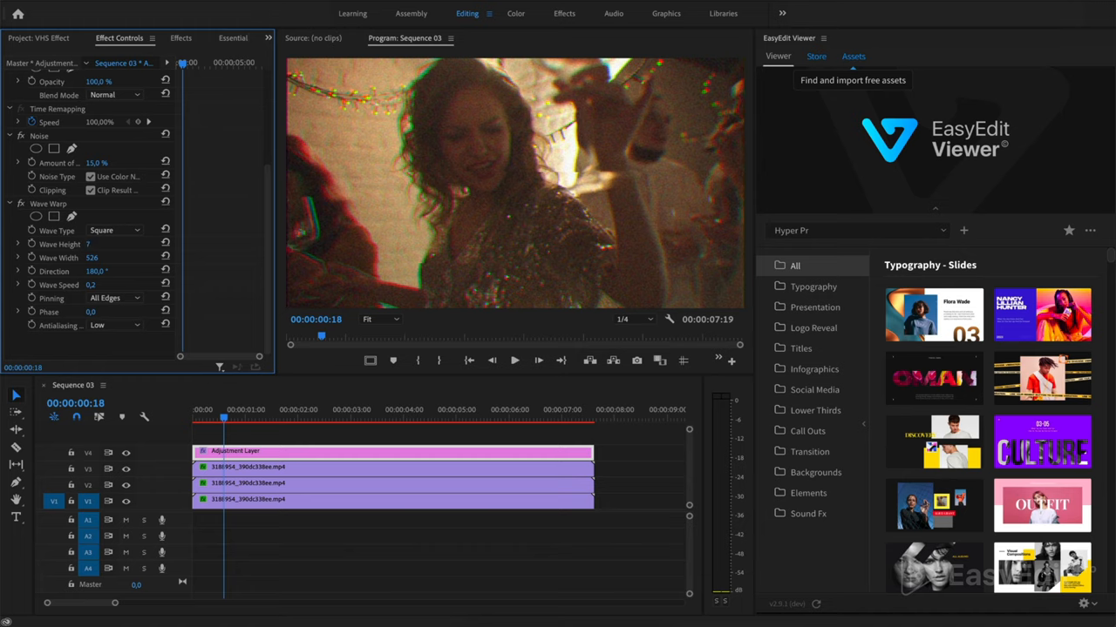
pyautogui.moveTo(91, 244); pyautogui.dragTo(103, 244)
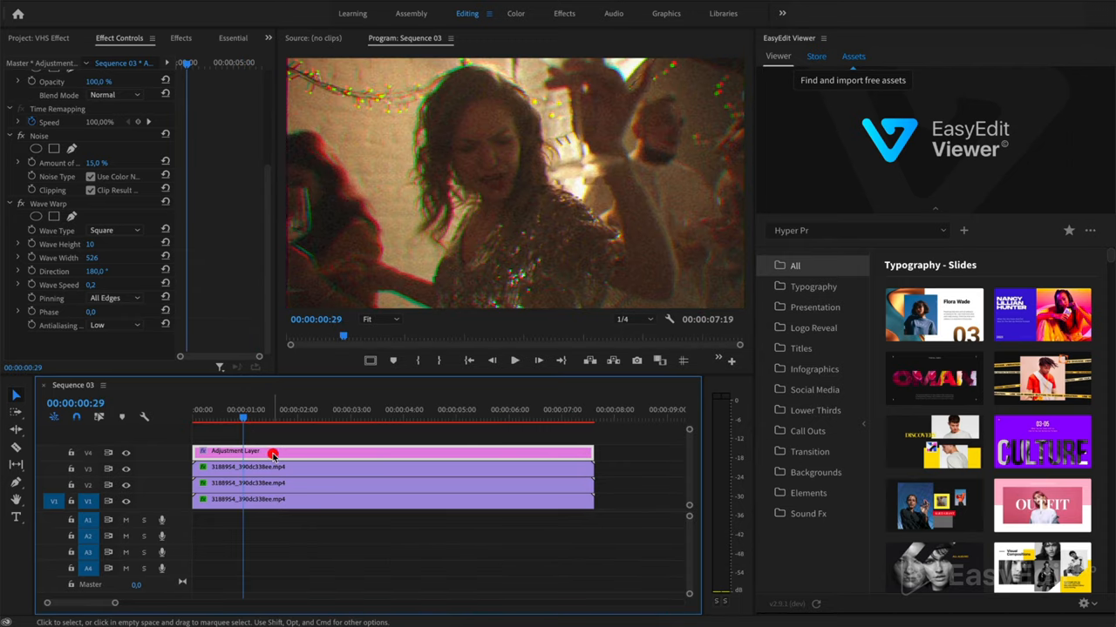
# Step: In Lumetri Color, lower Saturation, warm the Temperature and nudge Exposure up
pyautogui.click(516, 14)
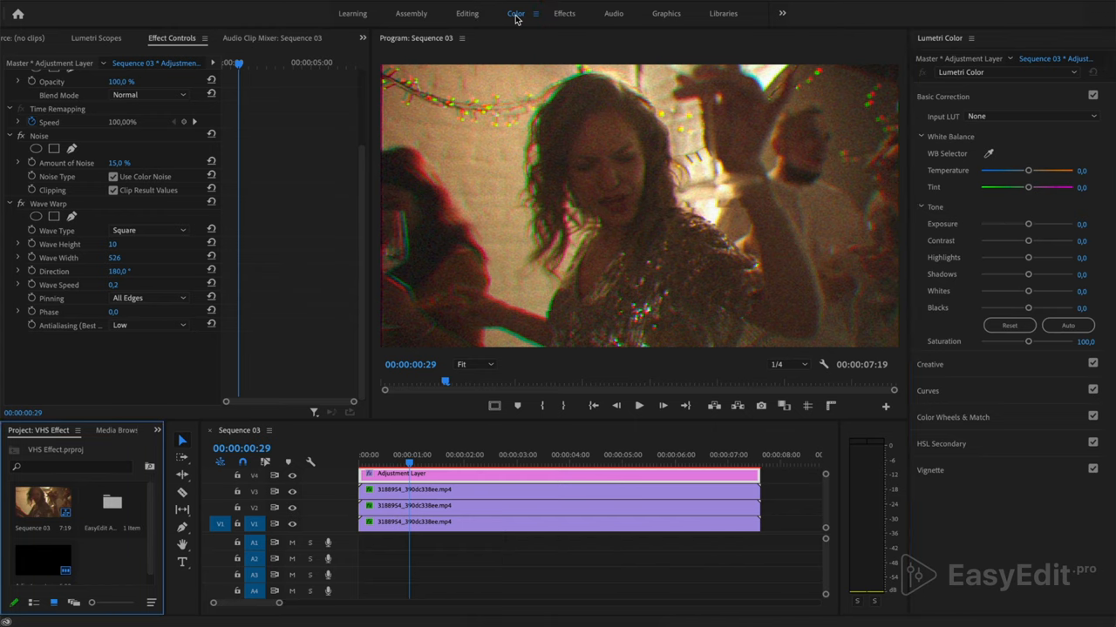
pyautogui.moveTo(1029, 340); pyautogui.dragTo(1025, 340)
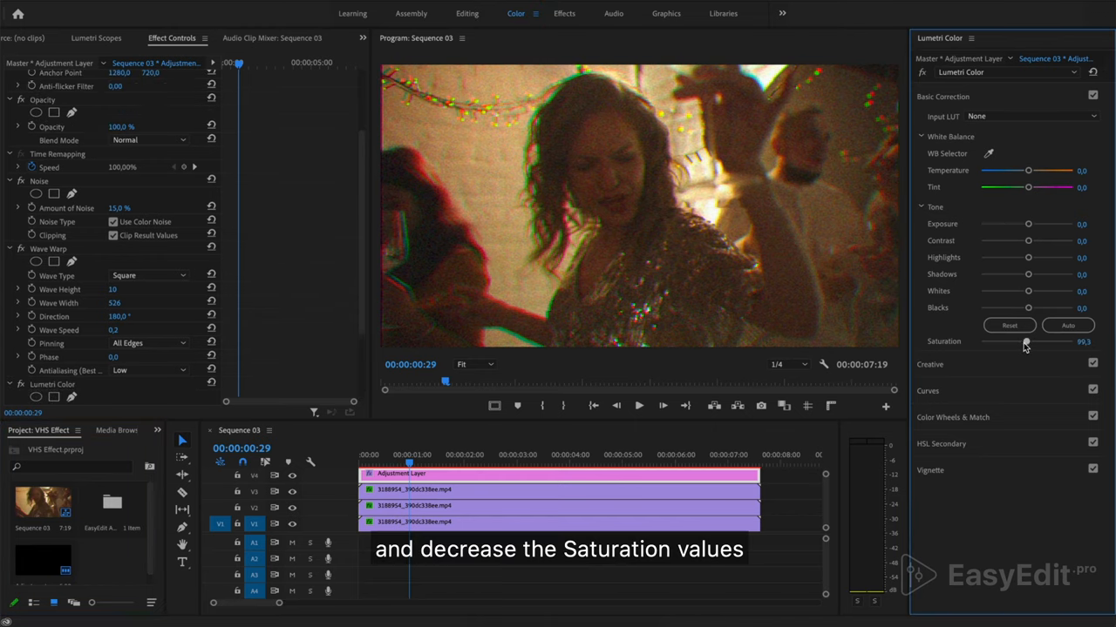
pyautogui.moveTo(1027, 342); pyautogui.dragTo(1011, 341)
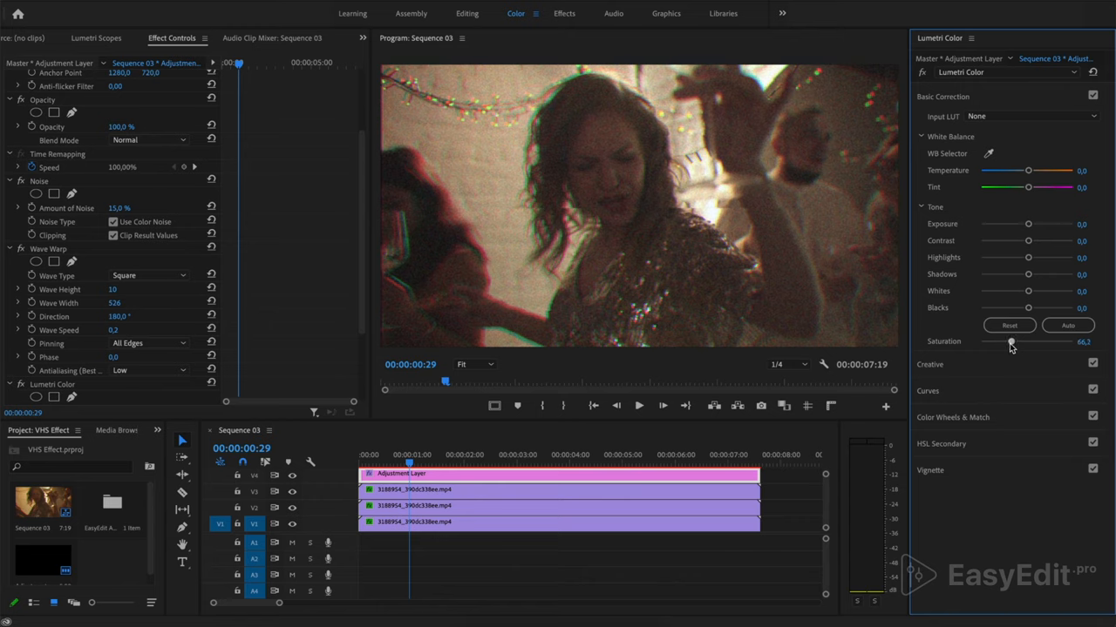
pyautogui.moveTo(1029, 171); pyautogui.dragTo(1032, 171)
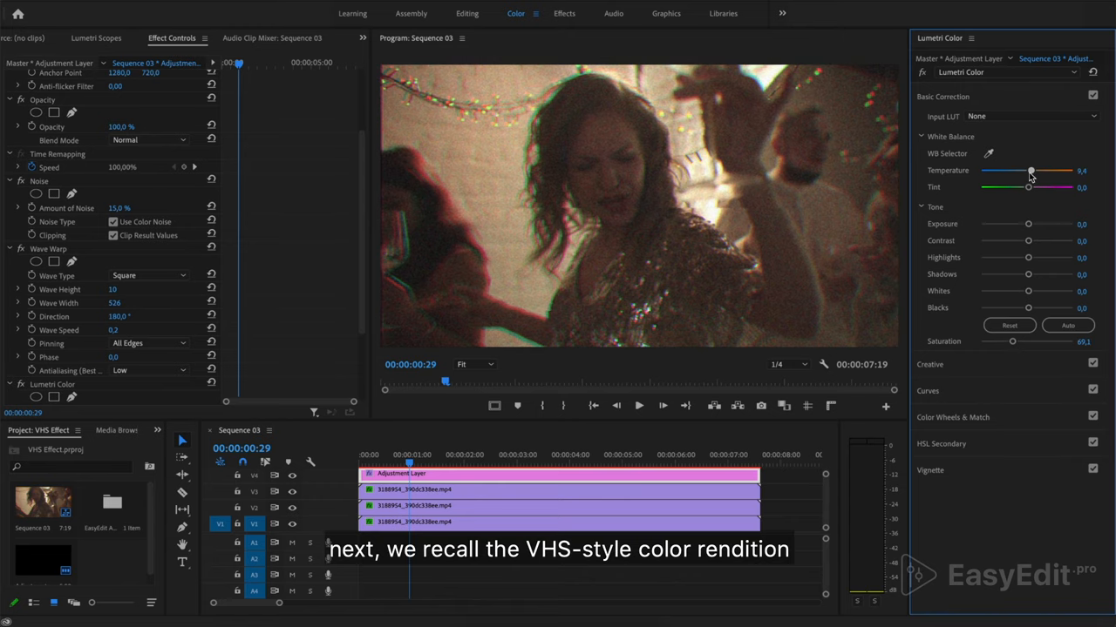
pyautogui.moveTo(1032, 171); pyautogui.dragTo(1035, 171)
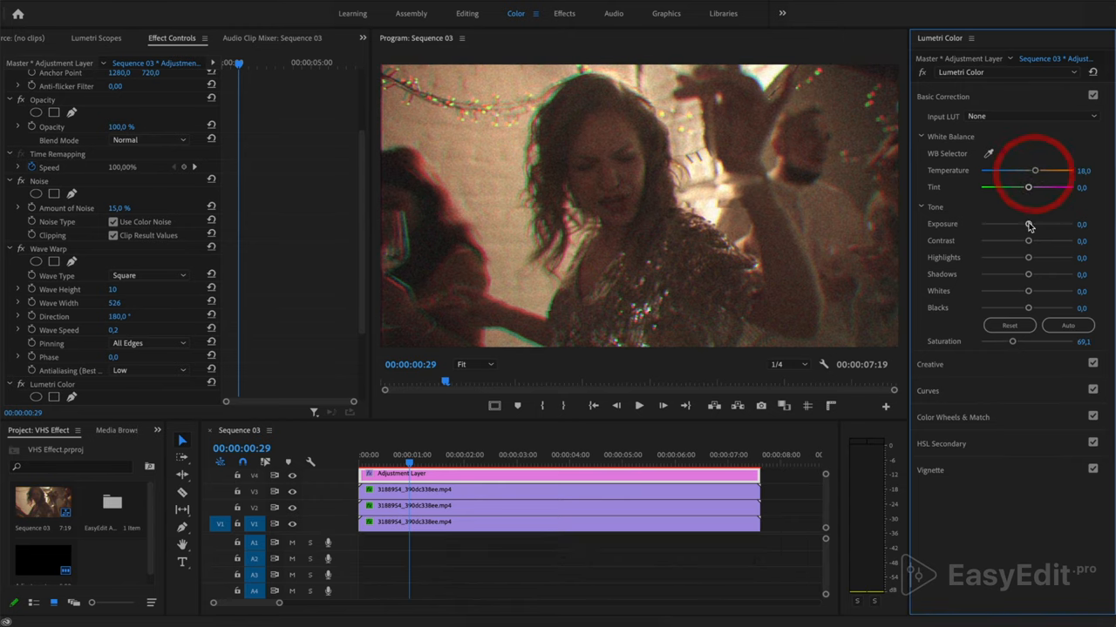
pyautogui.moveTo(1029, 223); pyautogui.dragTo(1036, 223)
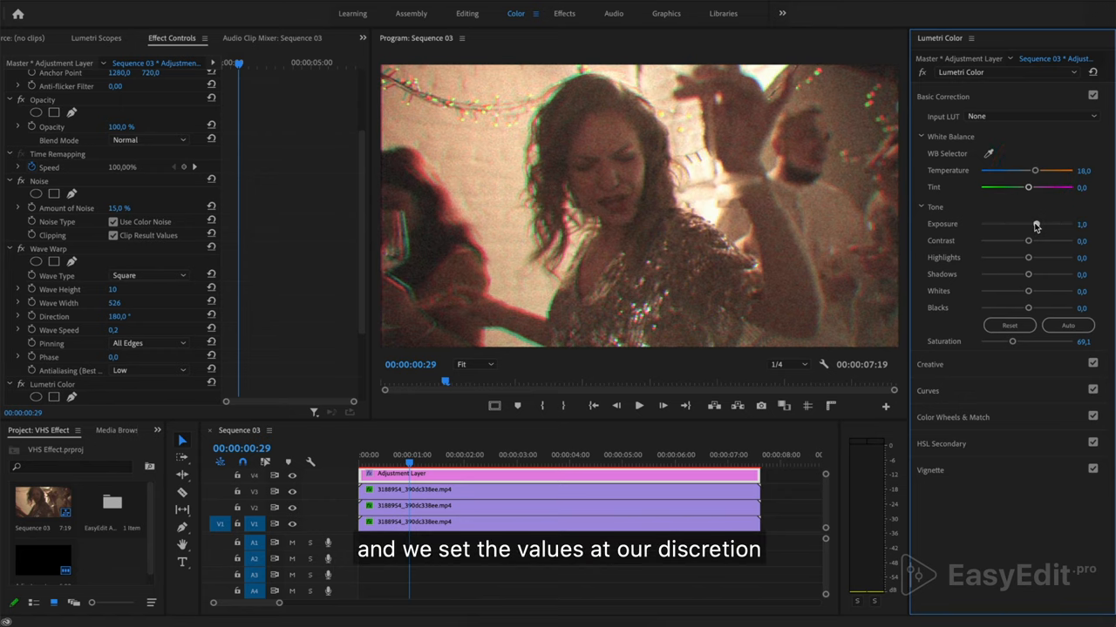
# Step: Raise Contrast and Highlights, pull down Shadows and Blacks, then preview the grade
pyautogui.moveTo(1028, 240); pyautogui.dragTo(1039, 240)
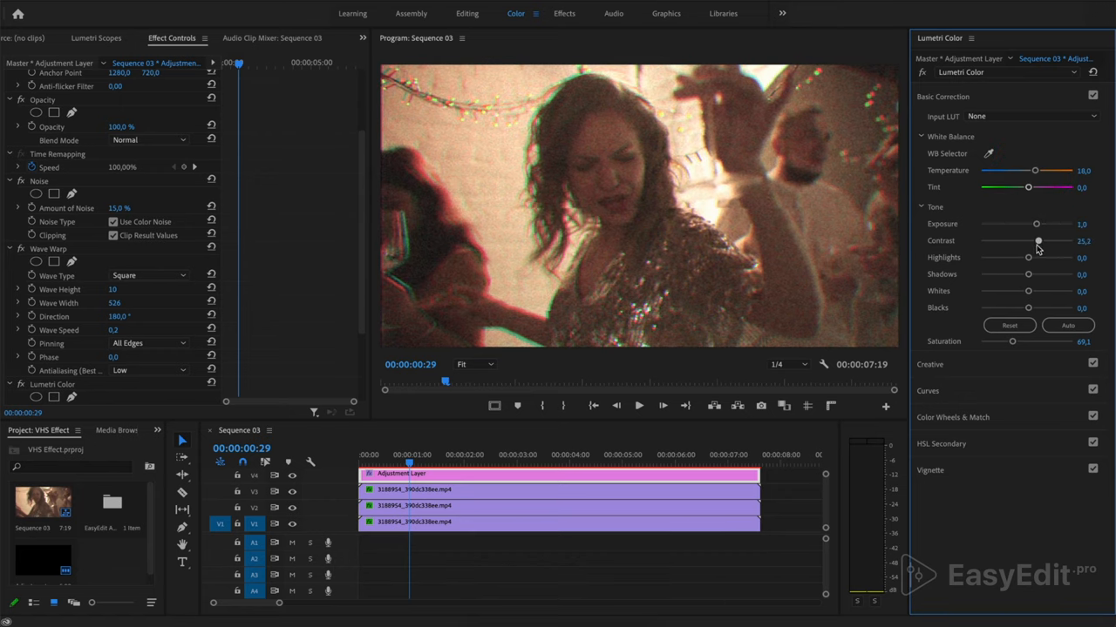
pyautogui.moveTo(1037, 240); pyautogui.dragTo(1028, 258)
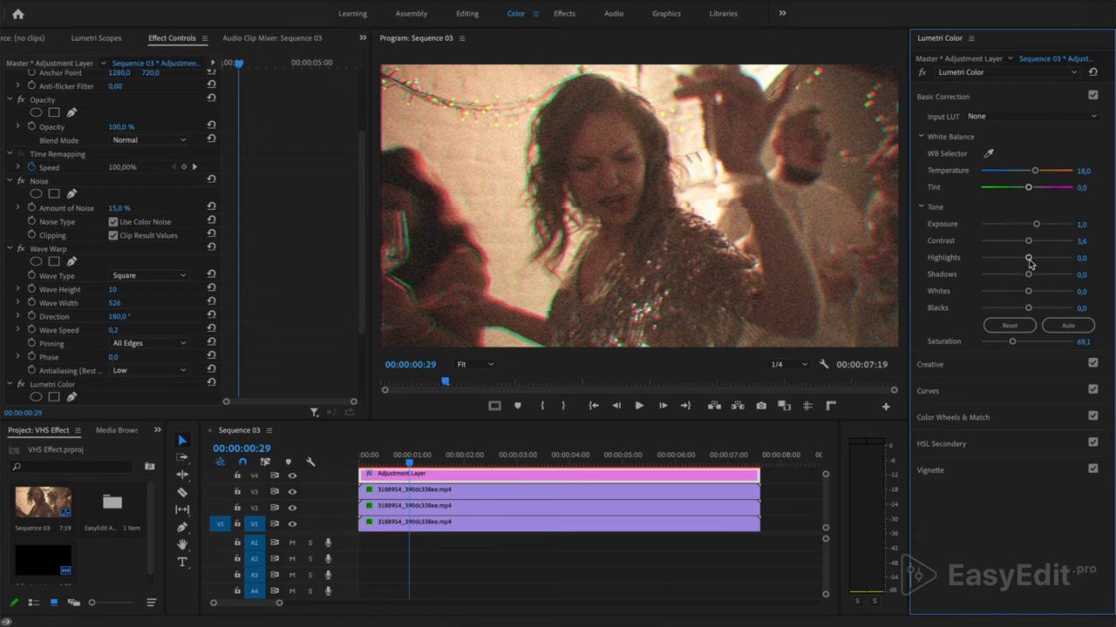
pyautogui.moveTo(1028, 258); pyautogui.dragTo(1041, 258)
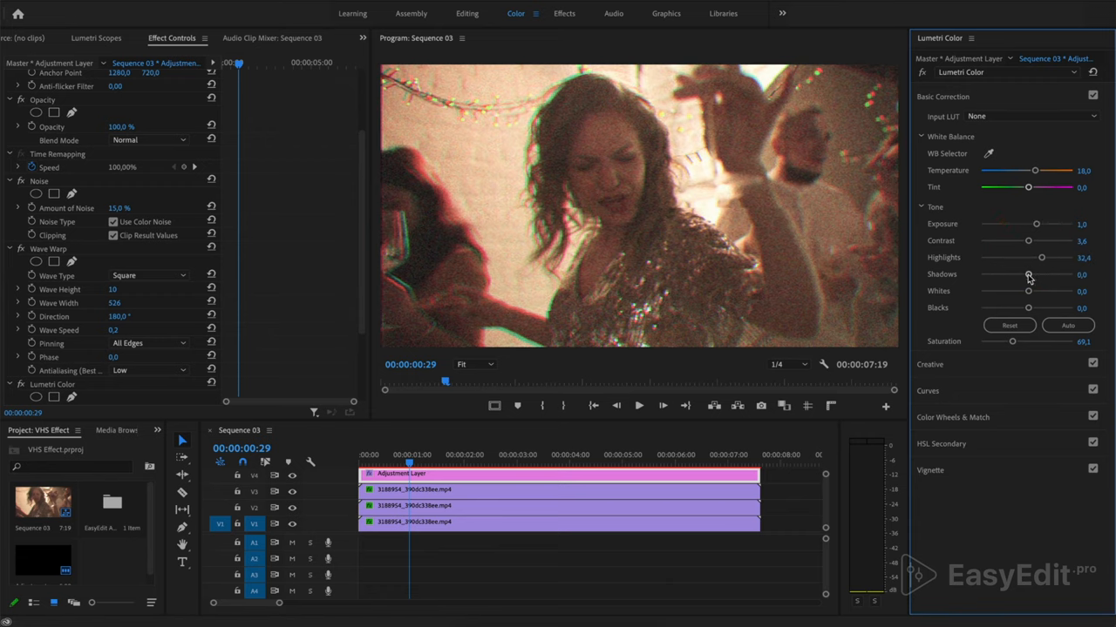
pyautogui.moveTo(1028, 276); pyautogui.dragTo(1022, 275)
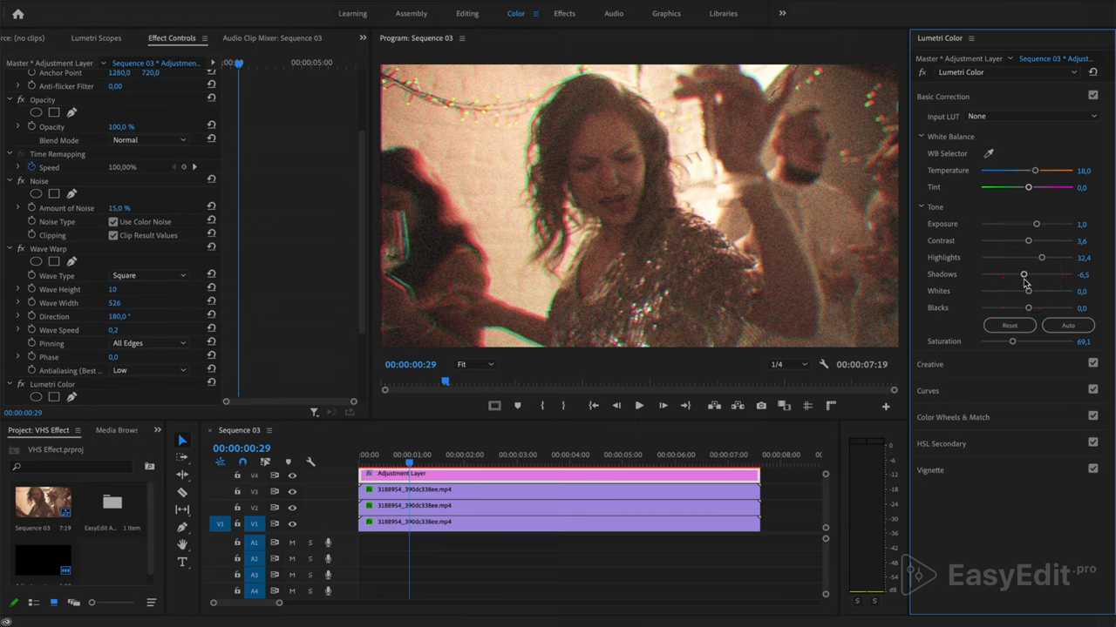
pyautogui.moveTo(1028, 307); pyautogui.dragTo(1020, 306)
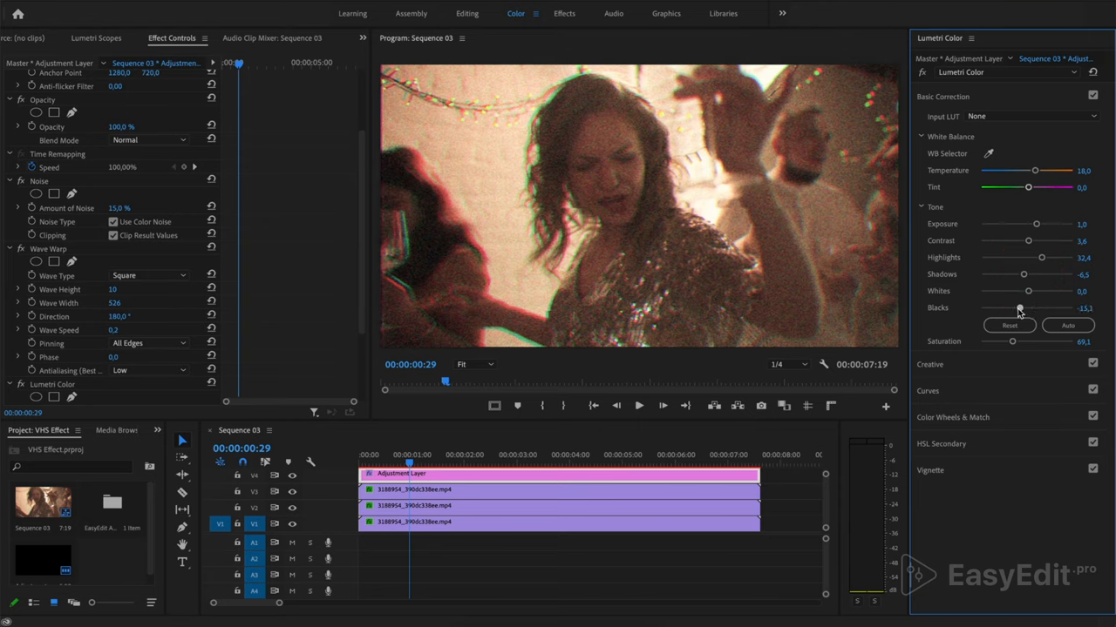
pyautogui.click(638, 404)
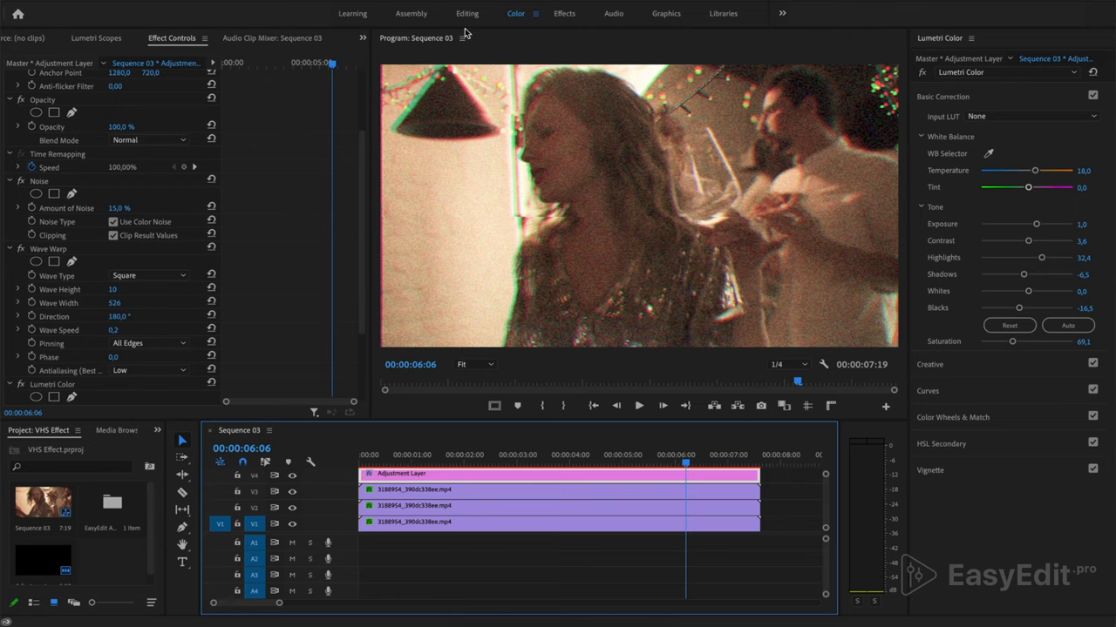
# Step: Write the 01/01/1995 date title in VCR OSD Mono and move it to the top-right corner
pyautogui.click(467, 14)
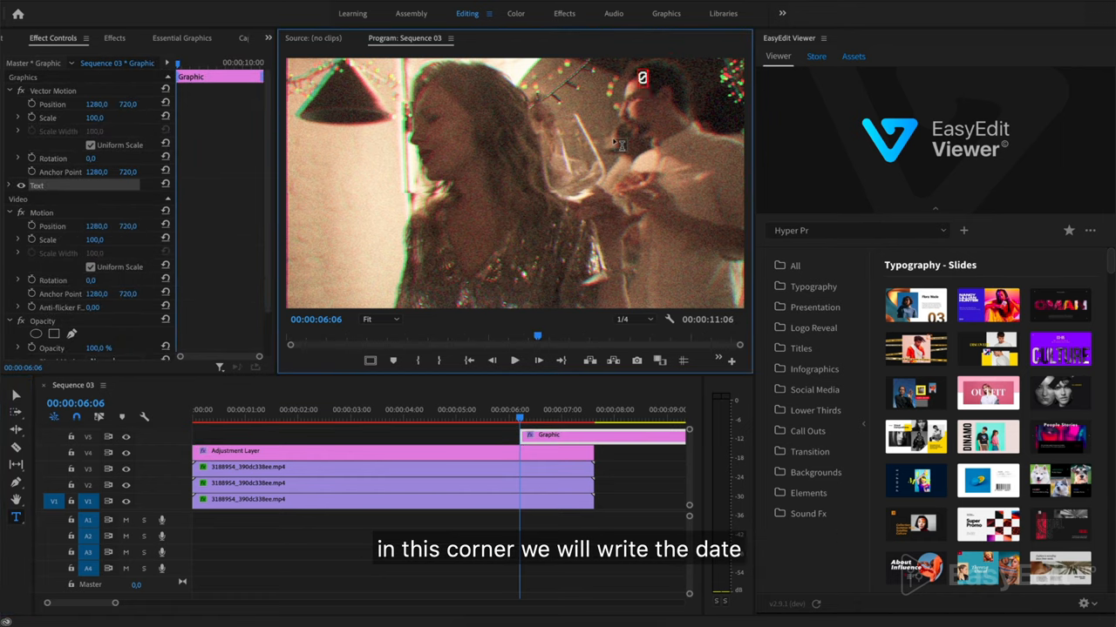
pyautogui.write('01/1995')
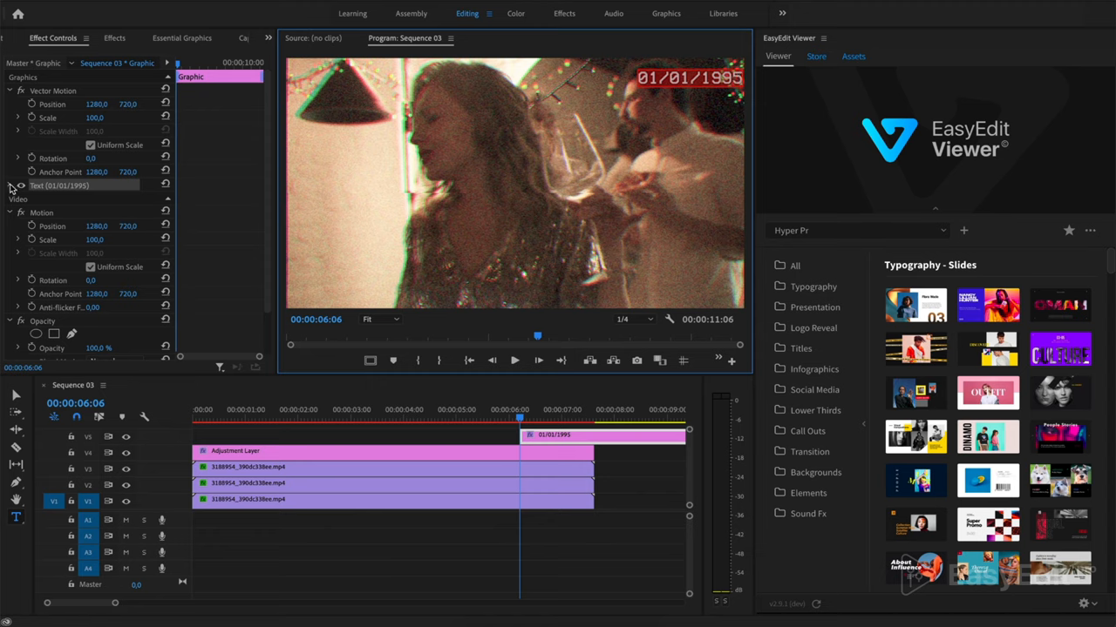
pyautogui.click(21, 185)
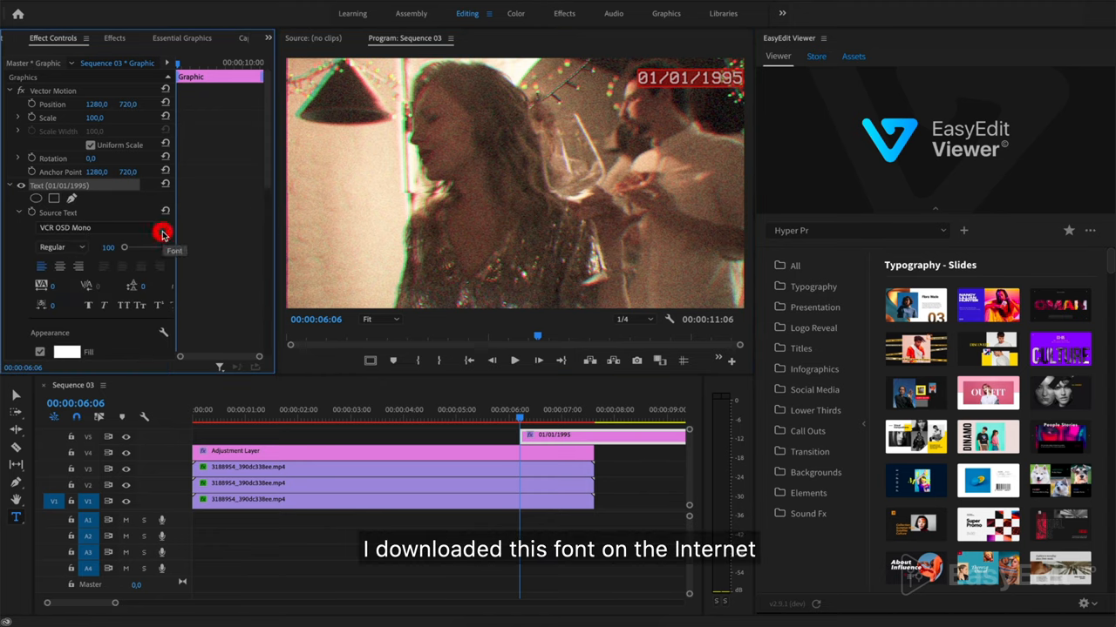
pyautogui.click(160, 230)
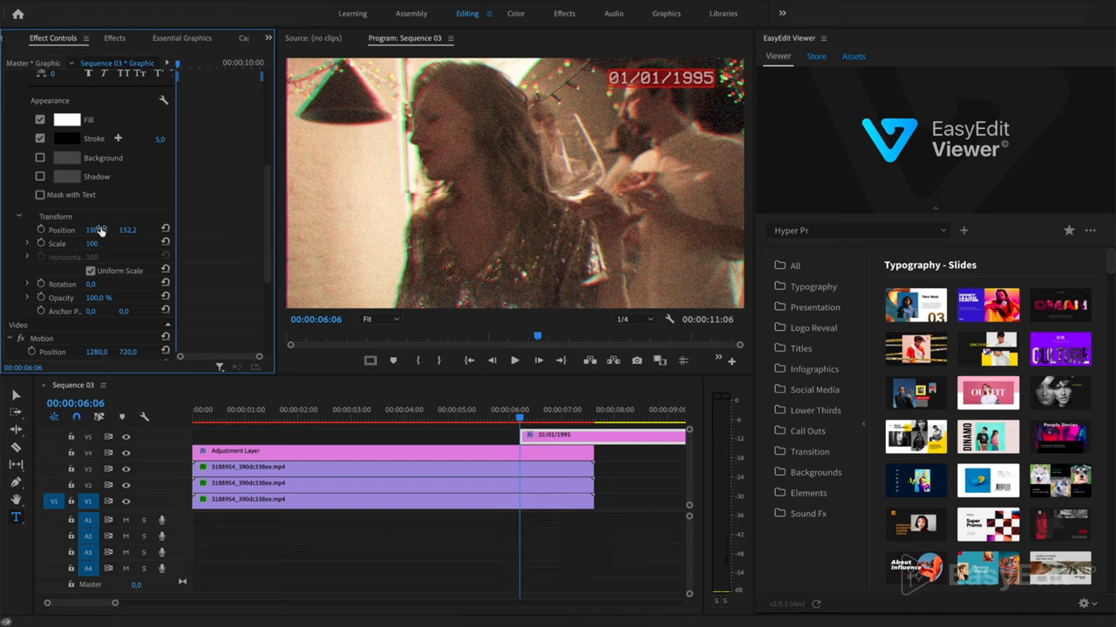
pyautogui.moveTo(94, 230); pyautogui.dragTo(132, 230)
pyautogui.write('REC')
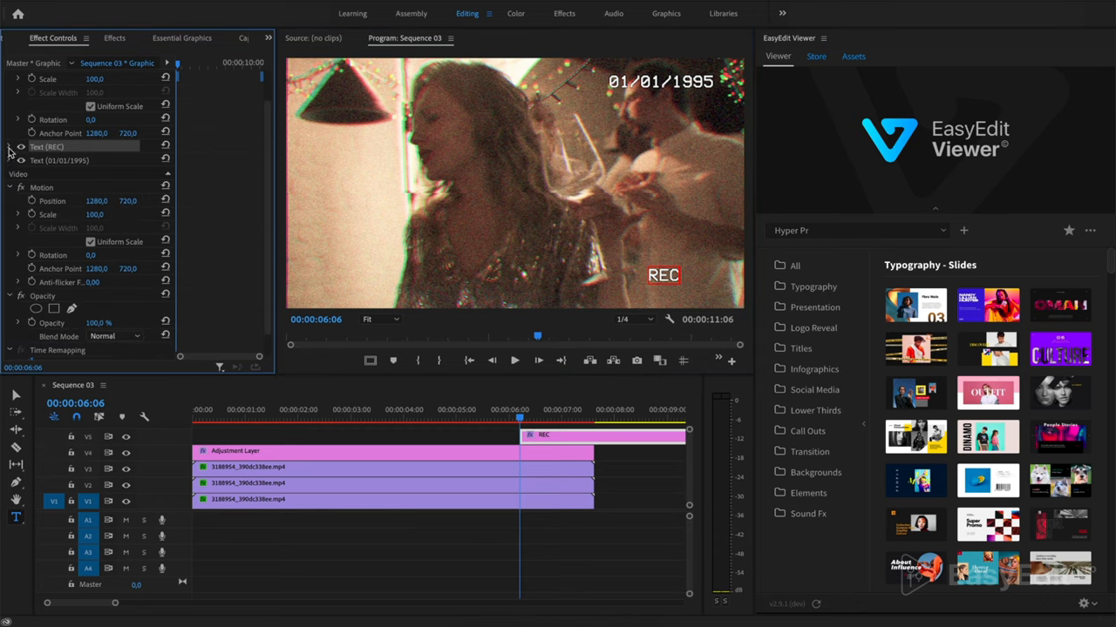
# Step: Position the REC title in the bottom-right corner and enable Safe Margins on the Program monitor
pyautogui.click(47, 147)
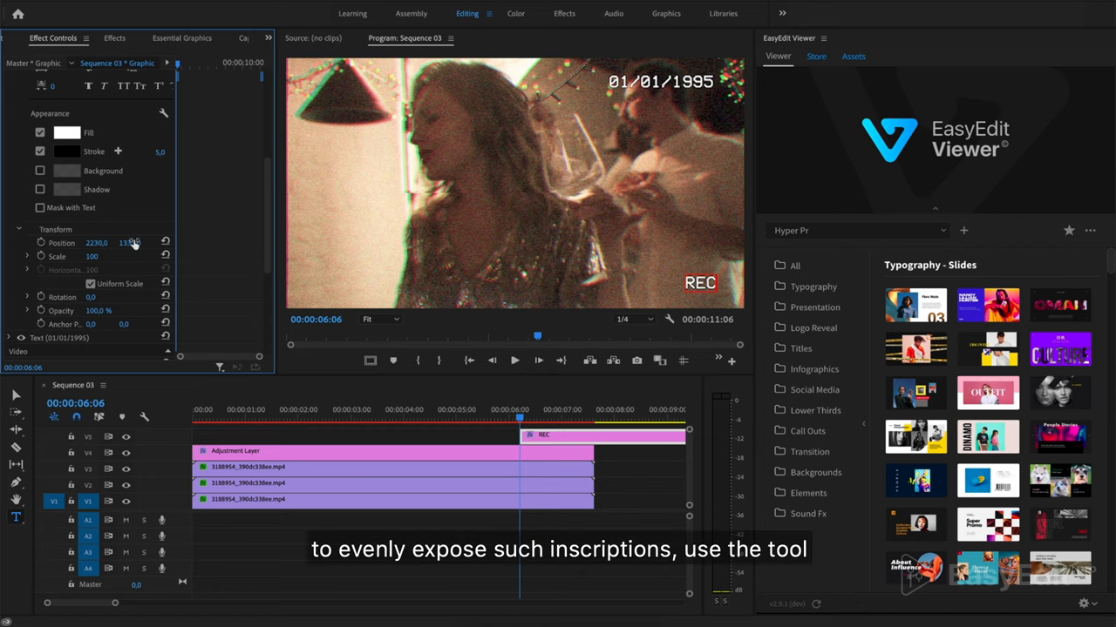
pyautogui.click(369, 359)
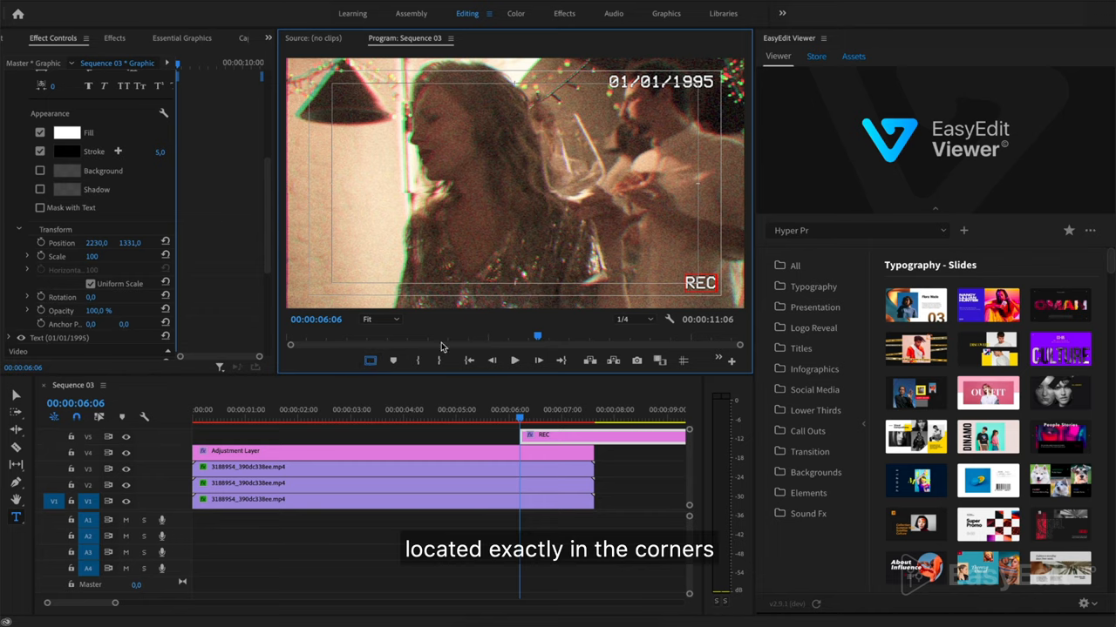
pyautogui.click(369, 359)
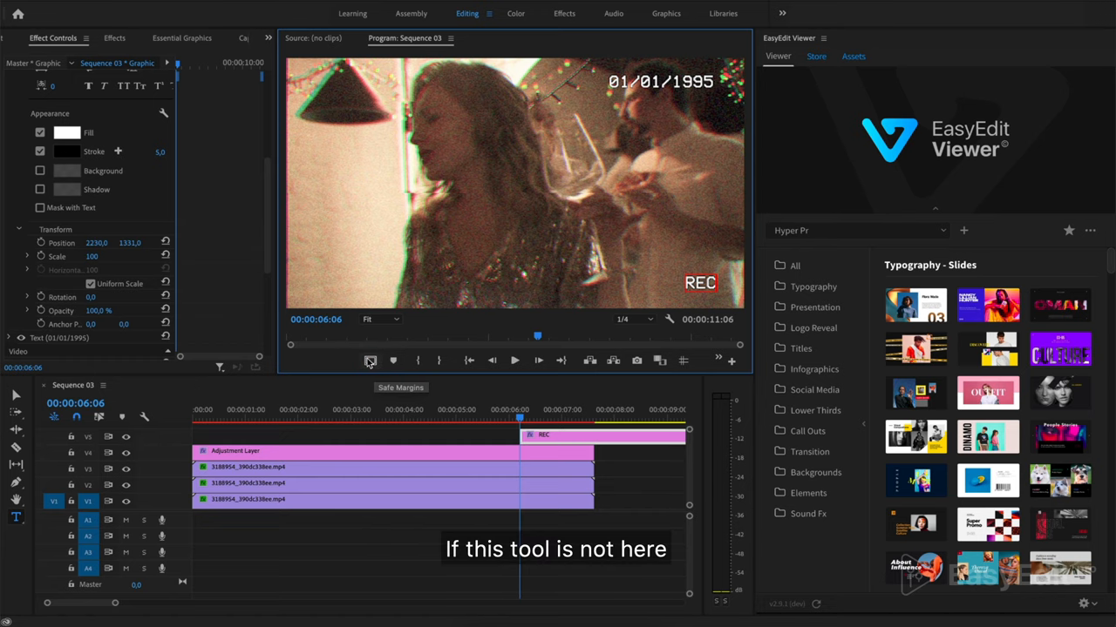
pyautogui.click(718, 359)
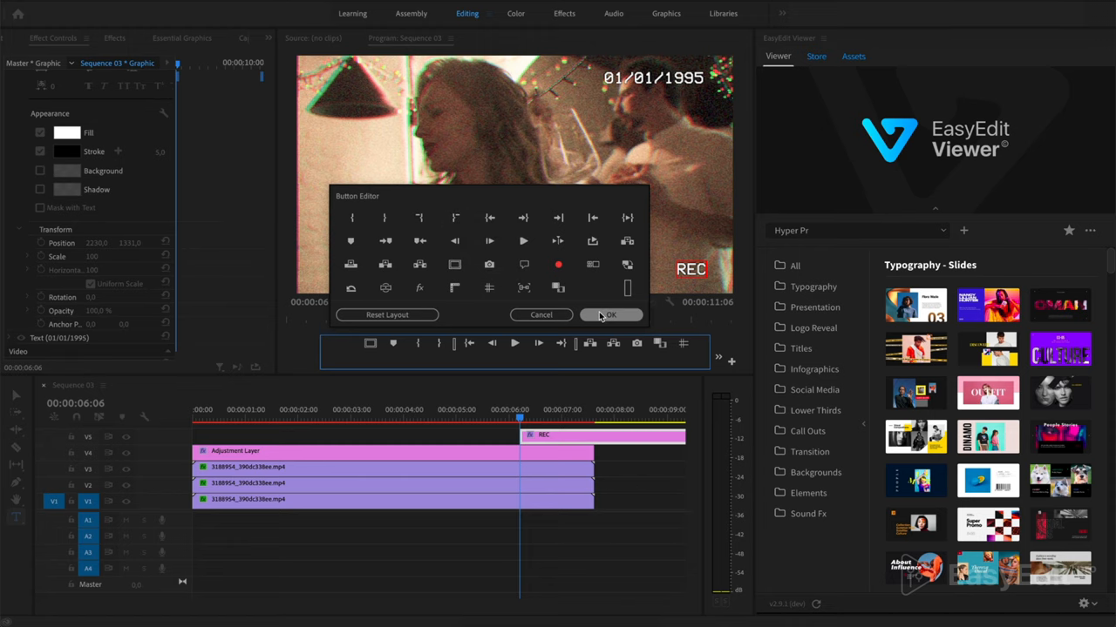
pyautogui.click(610, 314)
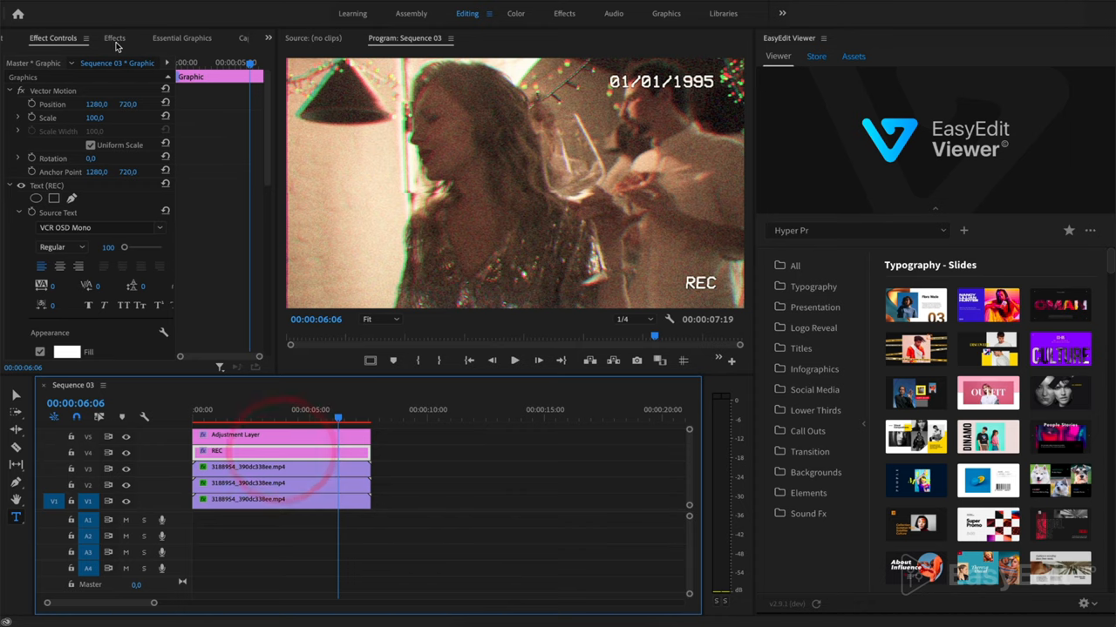
# Step: Apply Gaussian Blur to the title graphic clip and raise its Blurriness
pyautogui.click(115, 38)
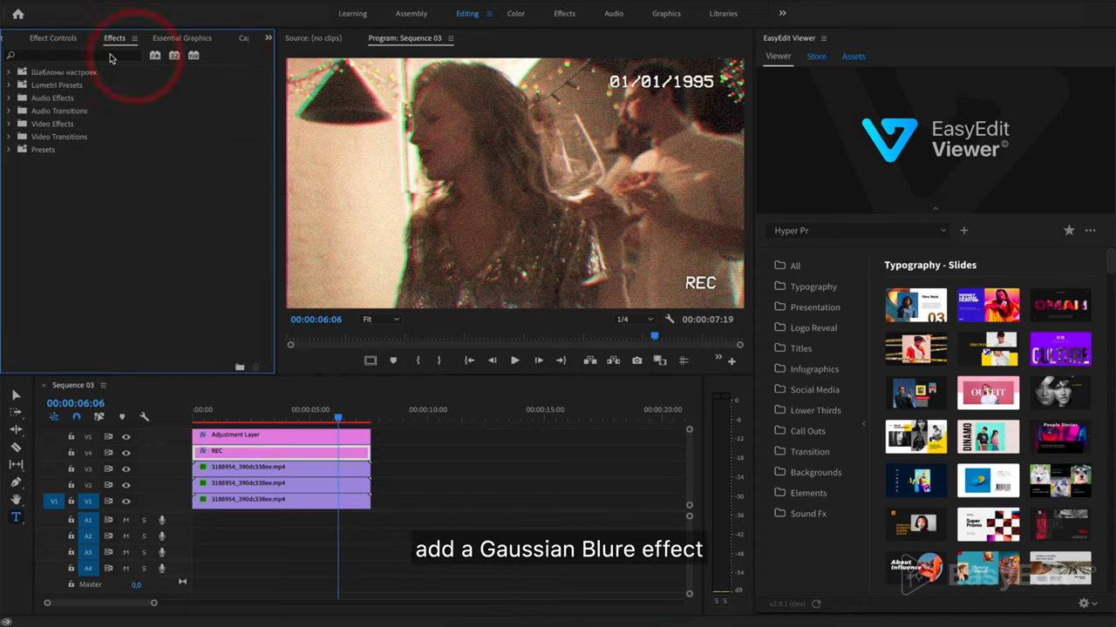
pyautogui.write('blur')
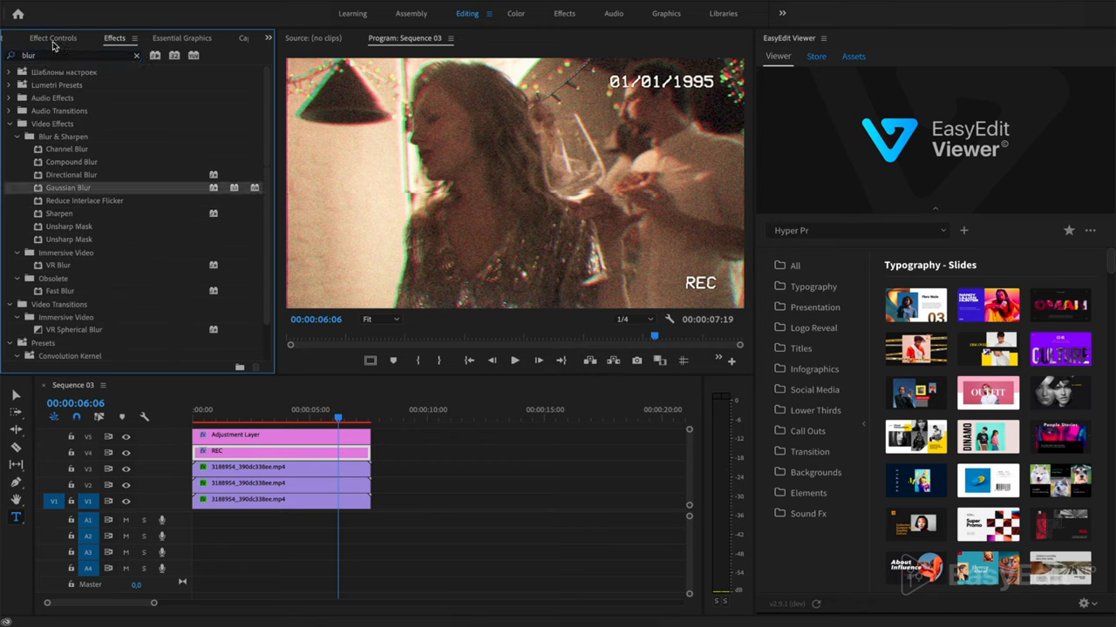
pyautogui.click(53, 39)
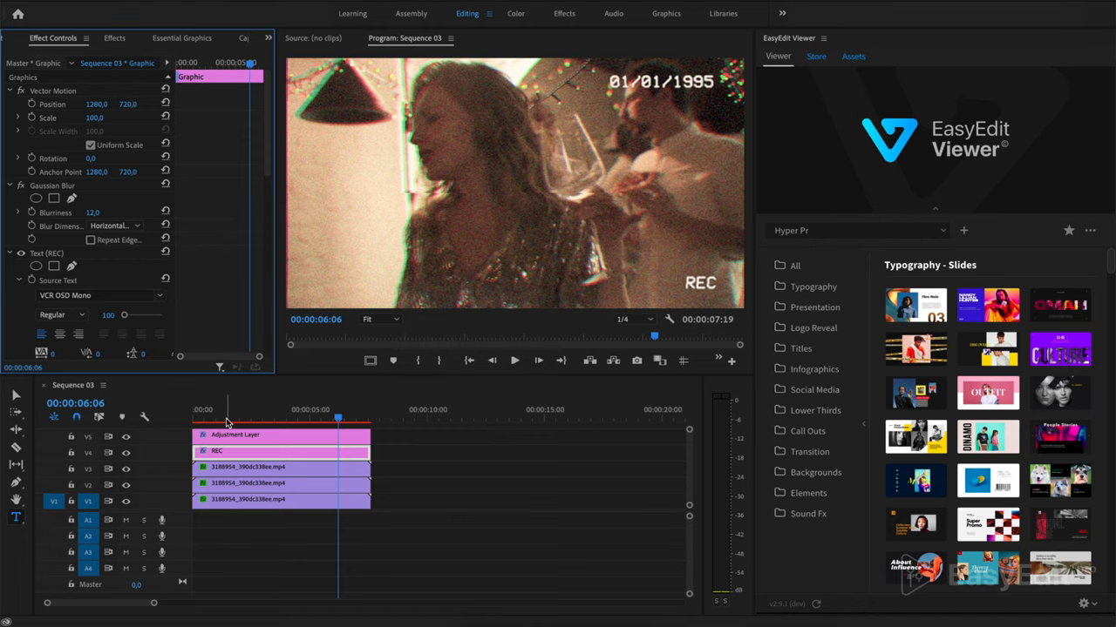
# Step: Nest all timeline clips into 'Nested Sequence 03'
pyautogui.click(138, 423)
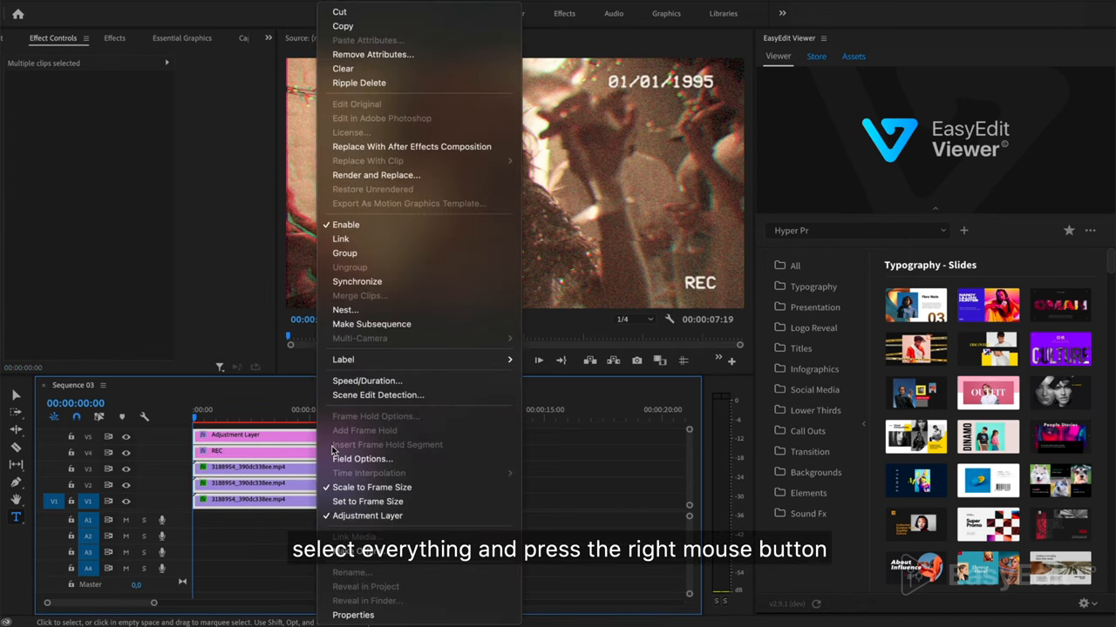
pyautogui.click(345, 310)
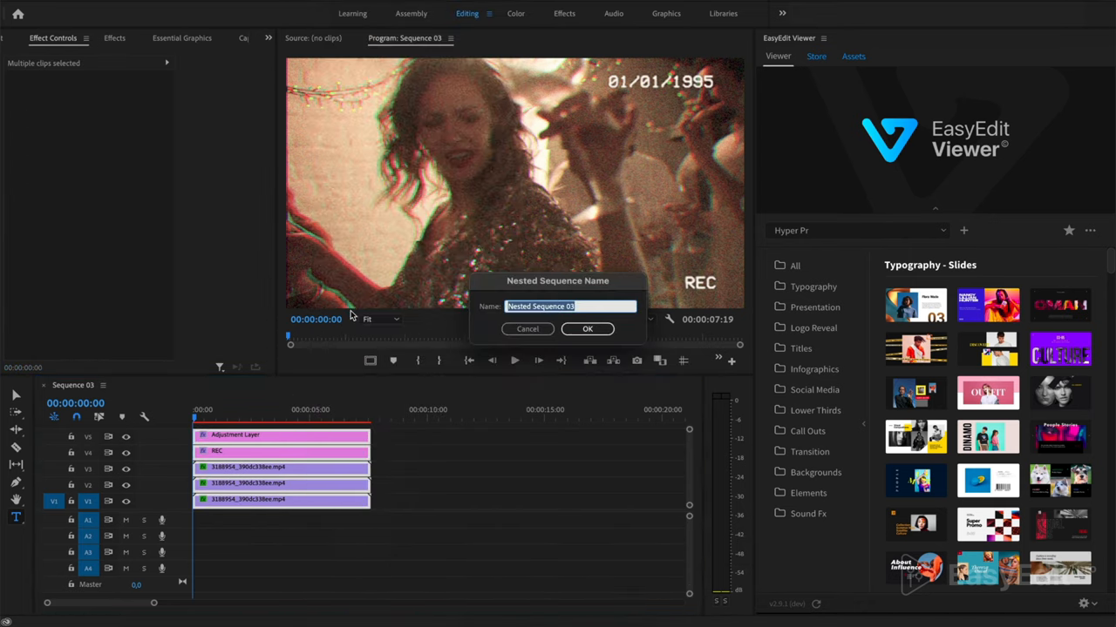
pyautogui.click(587, 328)
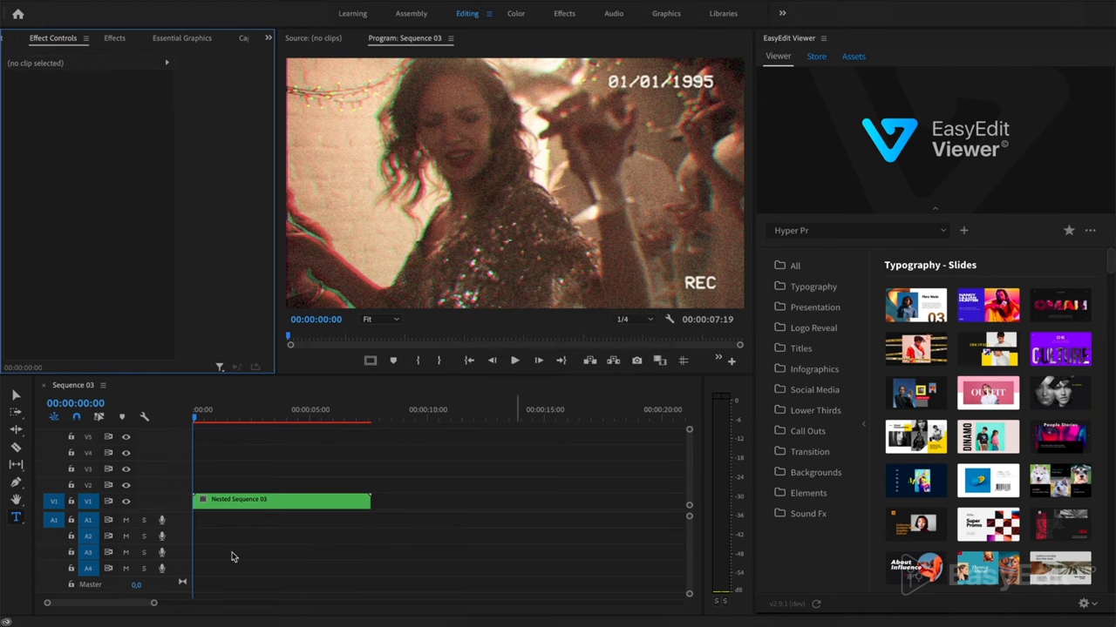